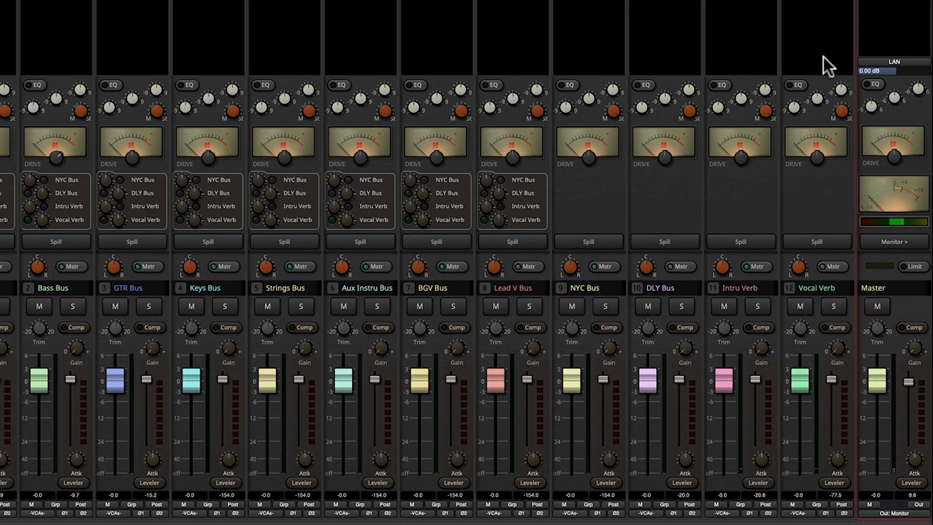
mouse_move(822, 69)
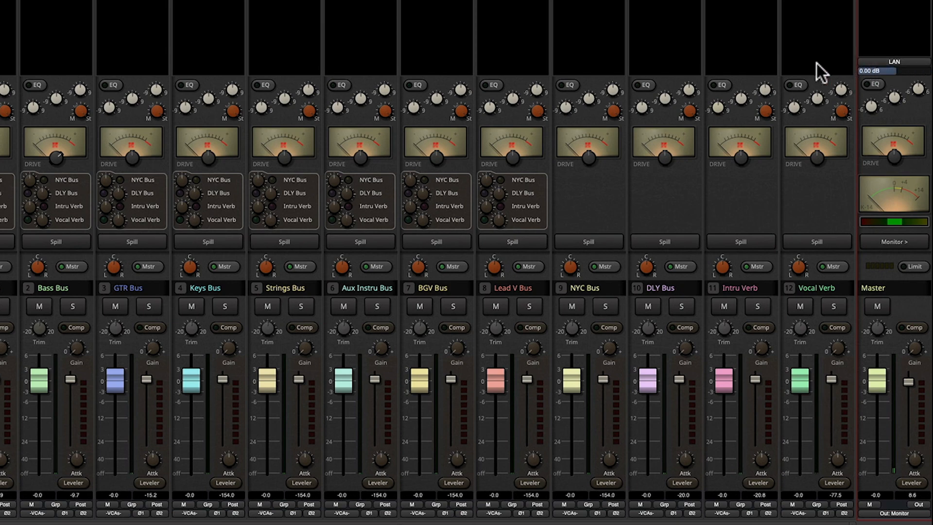
Step: Check the master gain in the program preferences, then dismiss them
left_click(54, 5)
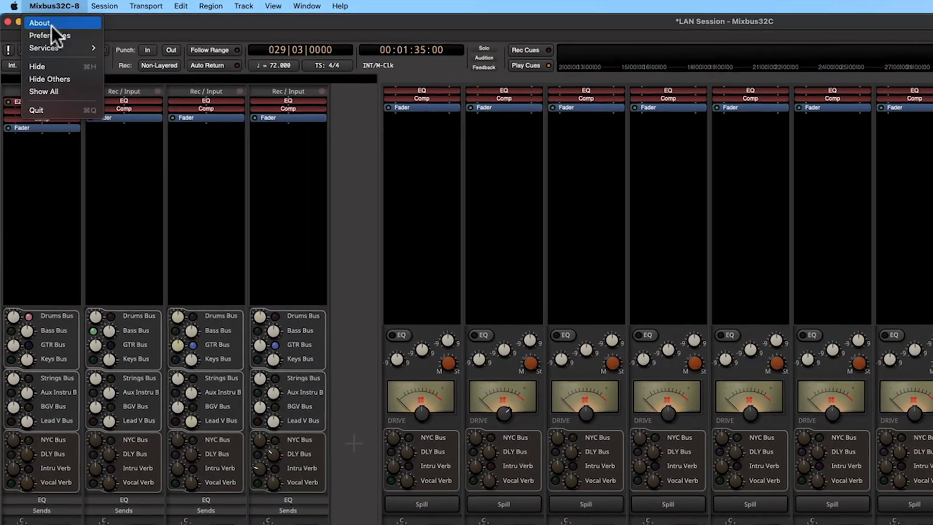
left_click(49, 35)
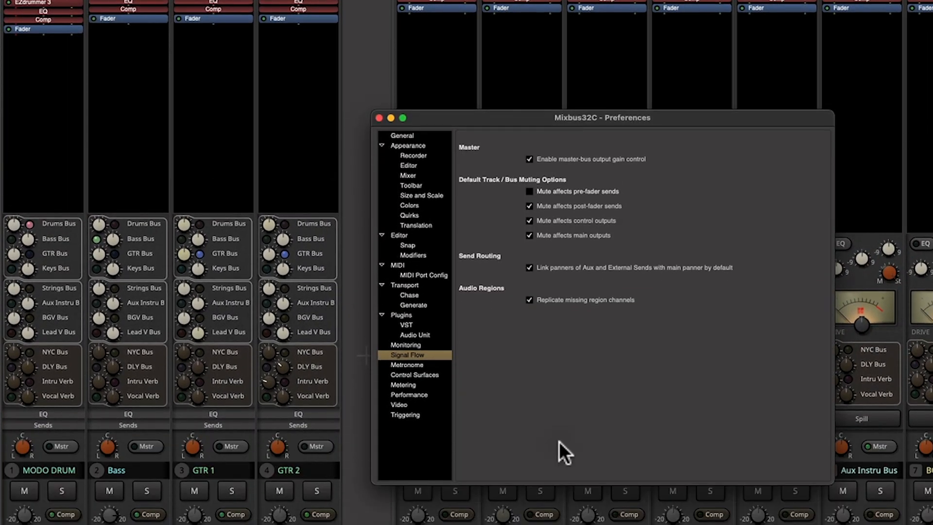
mouse_move(510, 189)
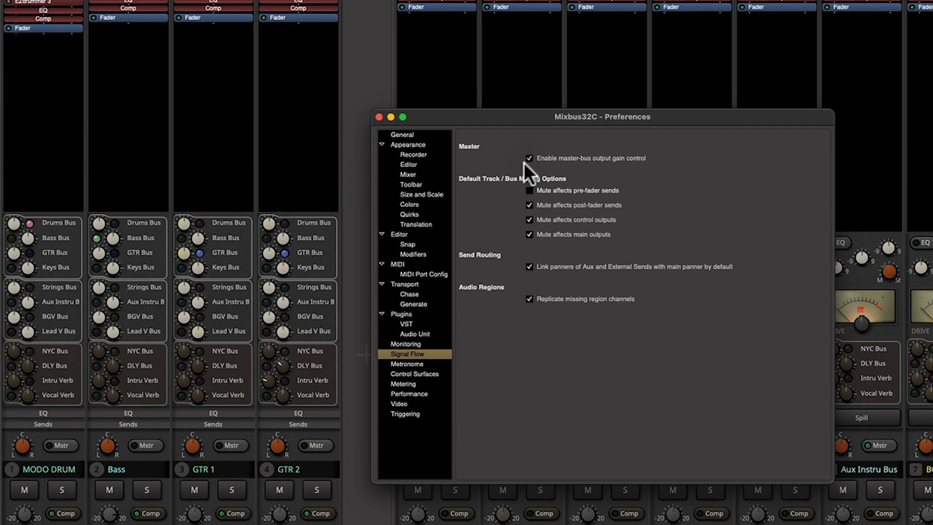
left_click(380, 117)
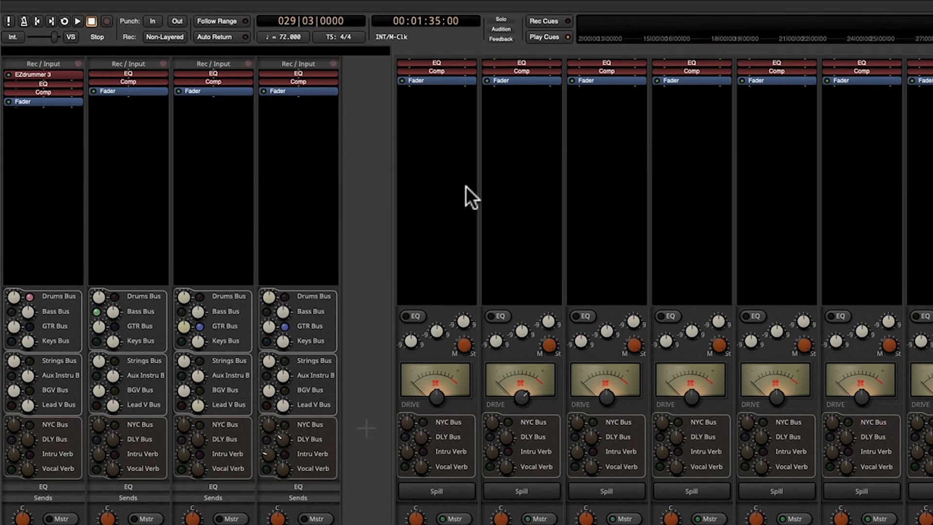
Step: Measure the master's loudness: -20.5 LUFS integrated against the Spotify Loud targets
left_click(109, 6)
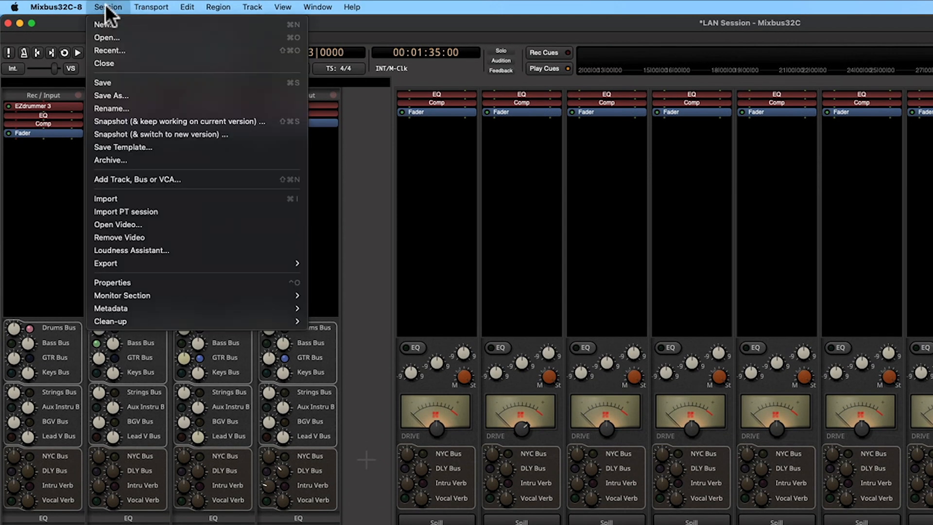
mouse_move(132, 250)
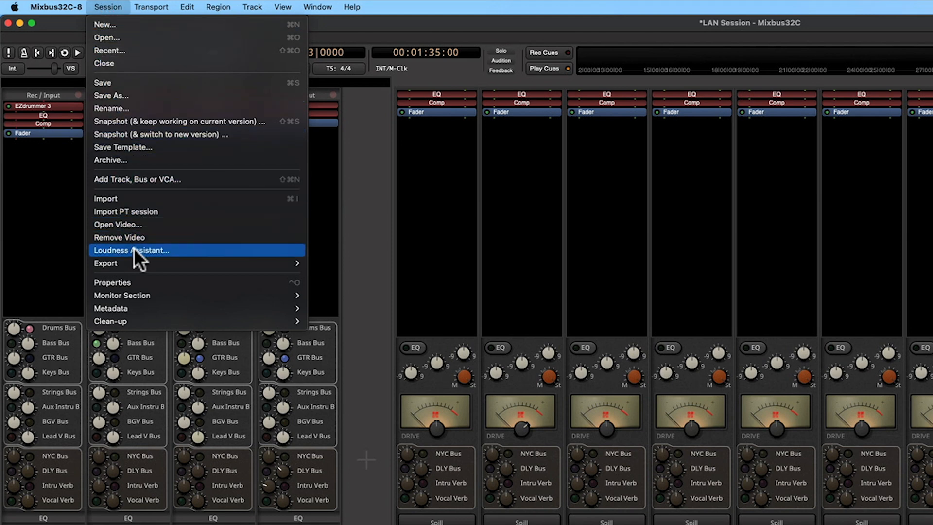
left_click(132, 250)
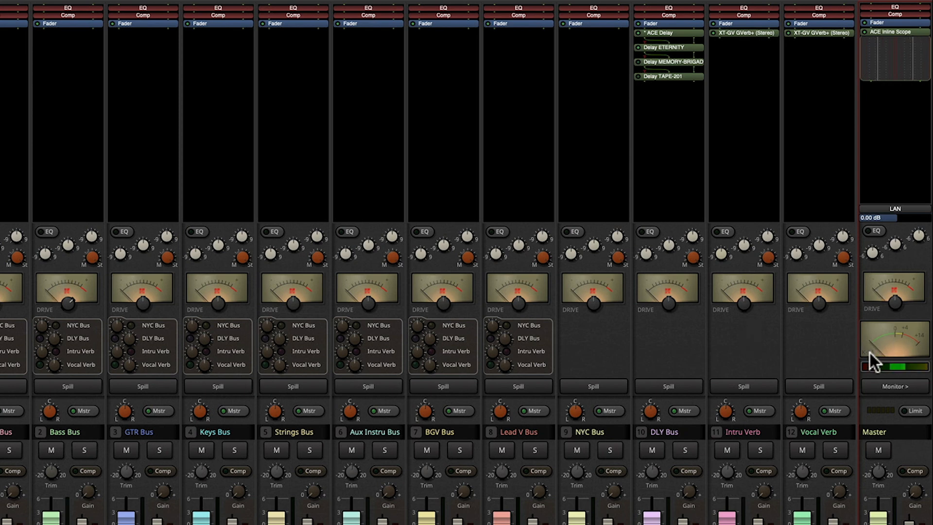
mouse_move(896, 345)
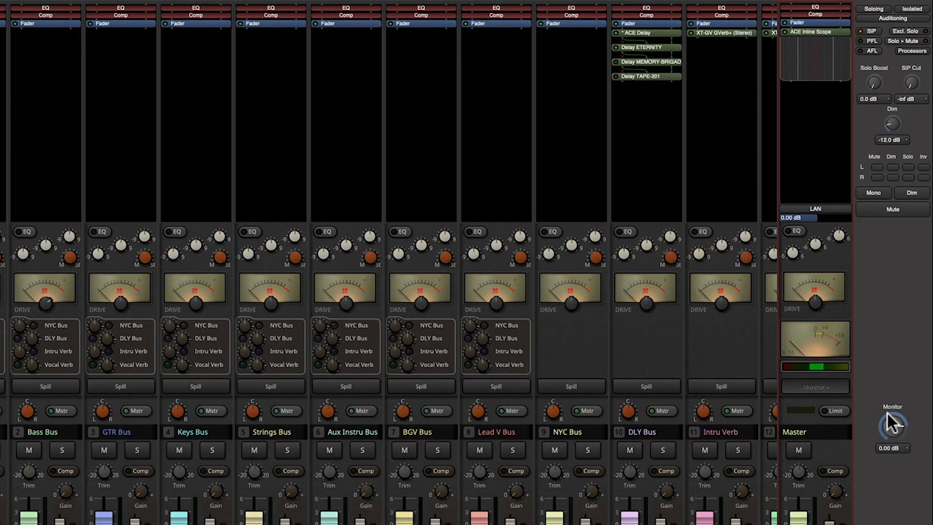
mouse_move(885, 401)
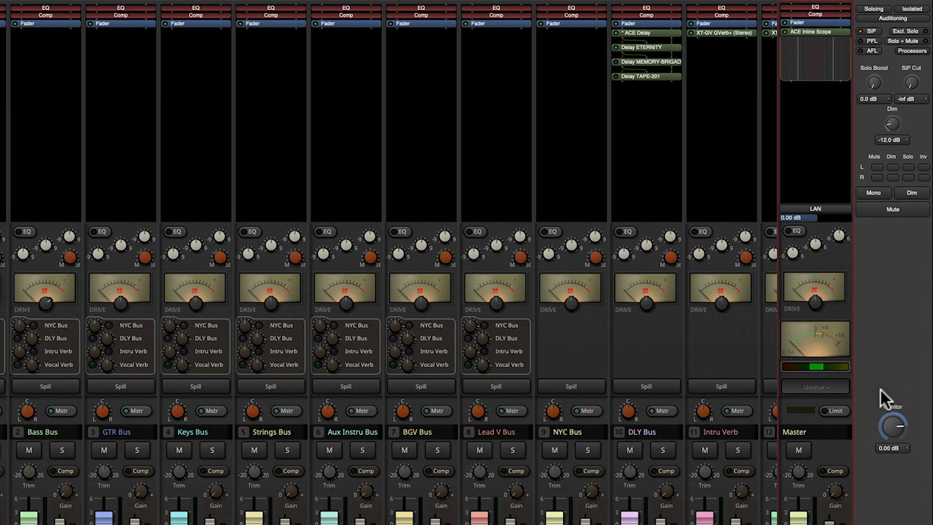
mouse_move(870, 377)
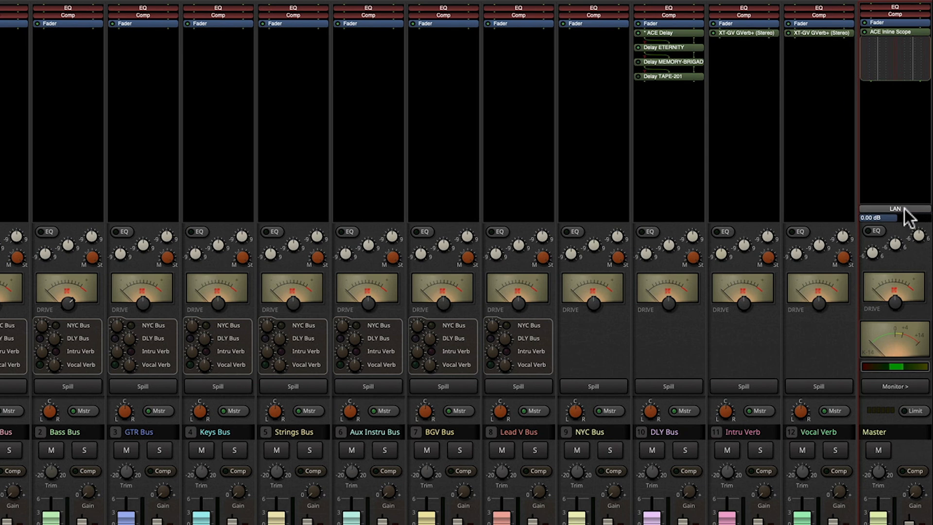
left_click(895, 208)
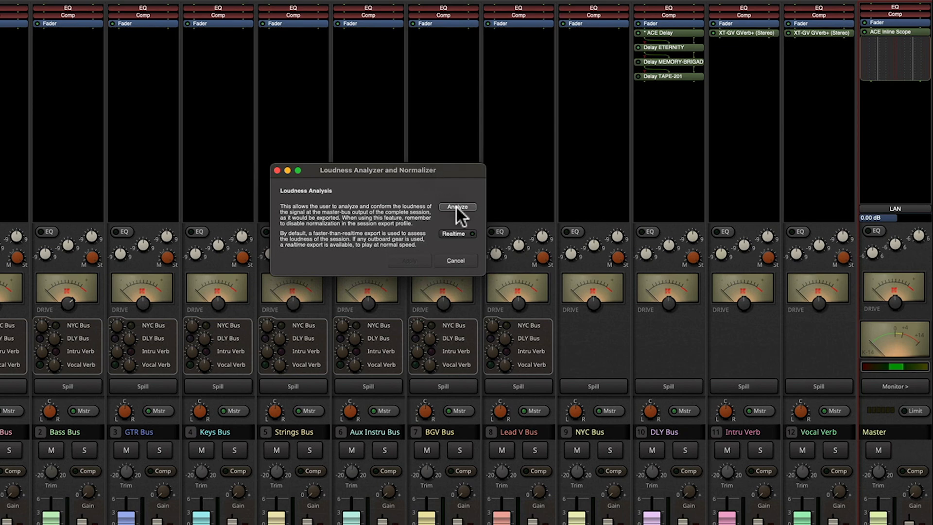
left_click(456, 207)
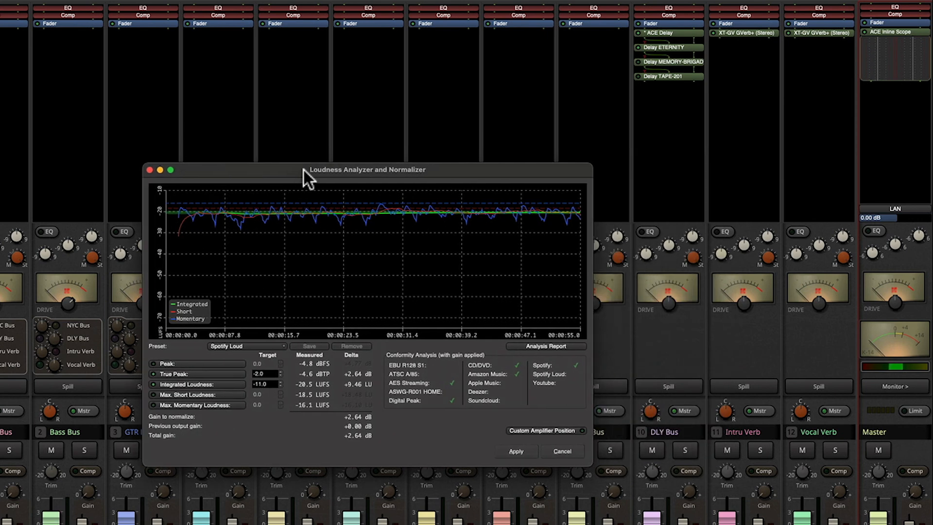
mouse_move(535, 357)
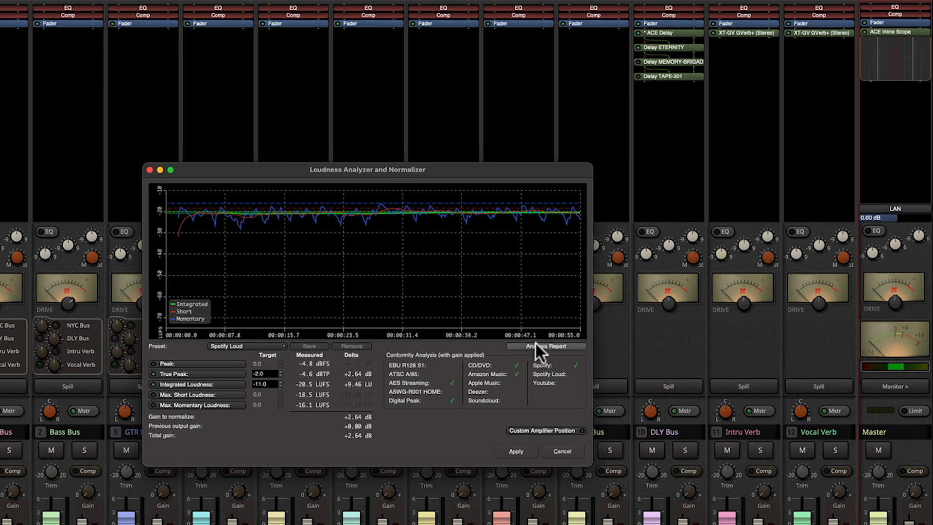
Step: Open the Analysis Report for the master's loudness measurement
left_click(546, 346)
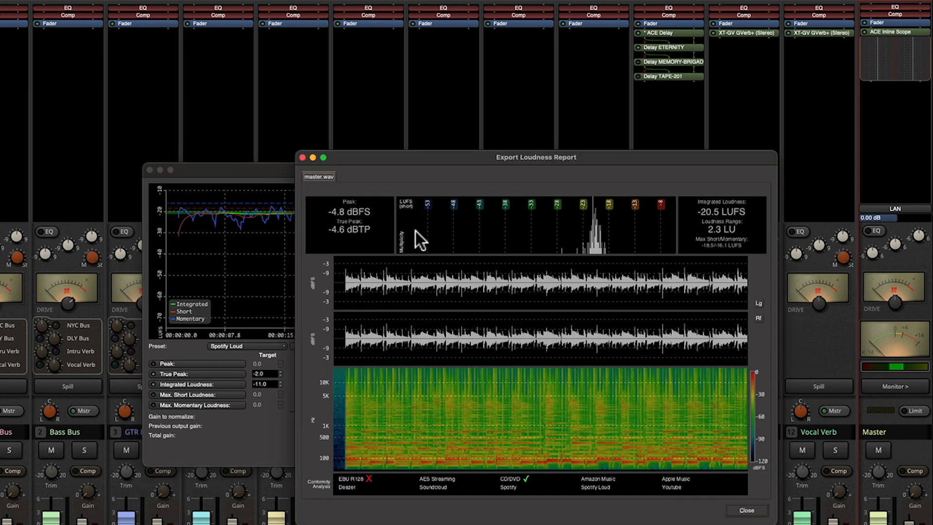
mouse_move(644, 246)
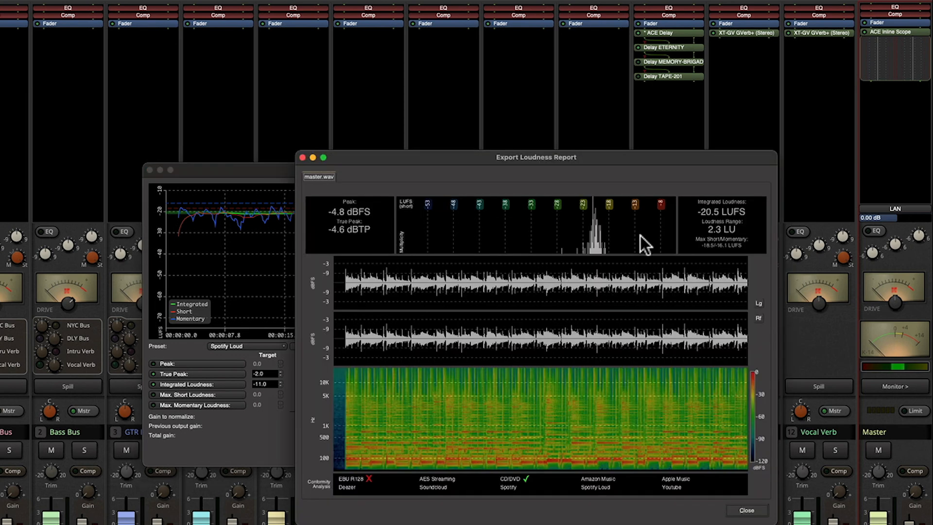
mouse_move(300, 238)
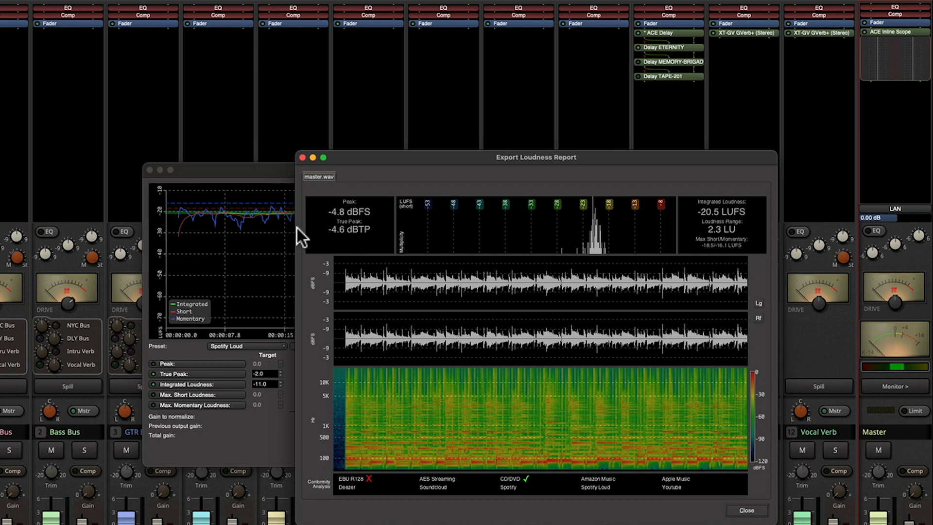
mouse_move(344, 232)
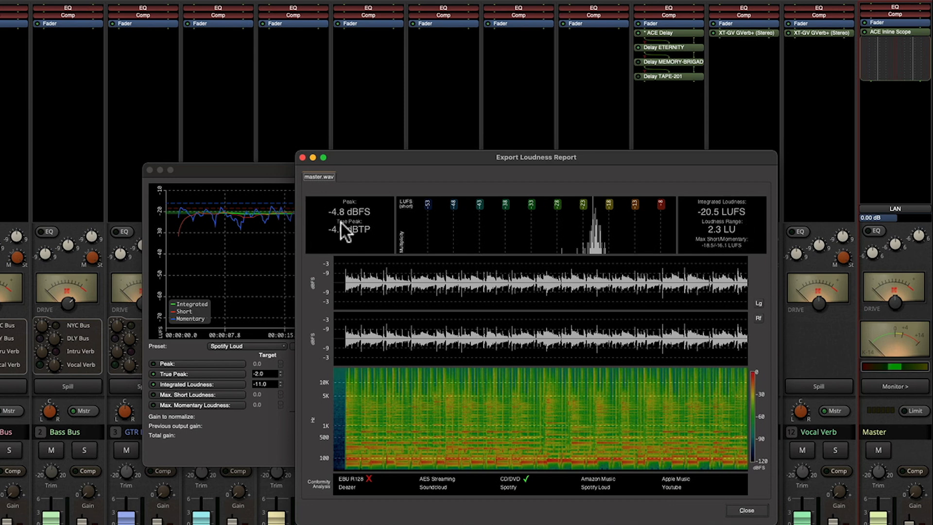
mouse_move(452, 500)
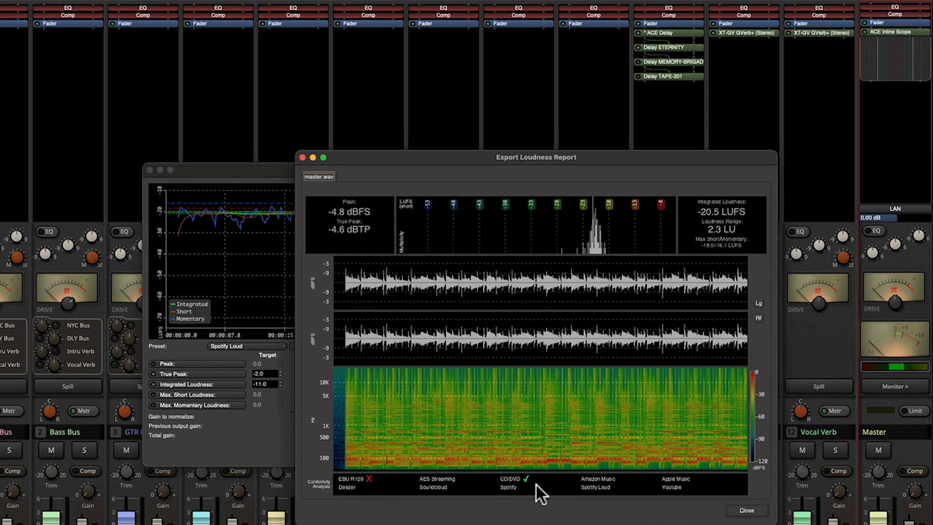
mouse_move(518, 505)
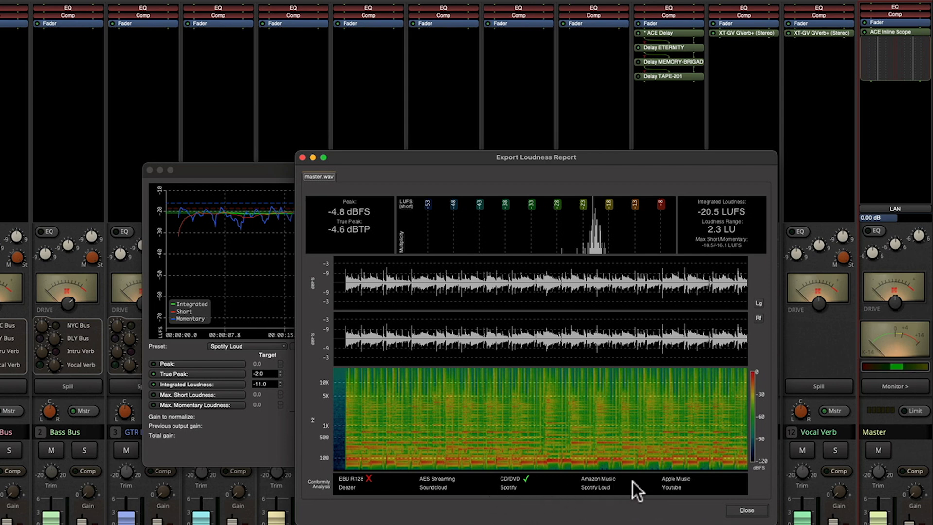
mouse_move(755, 513)
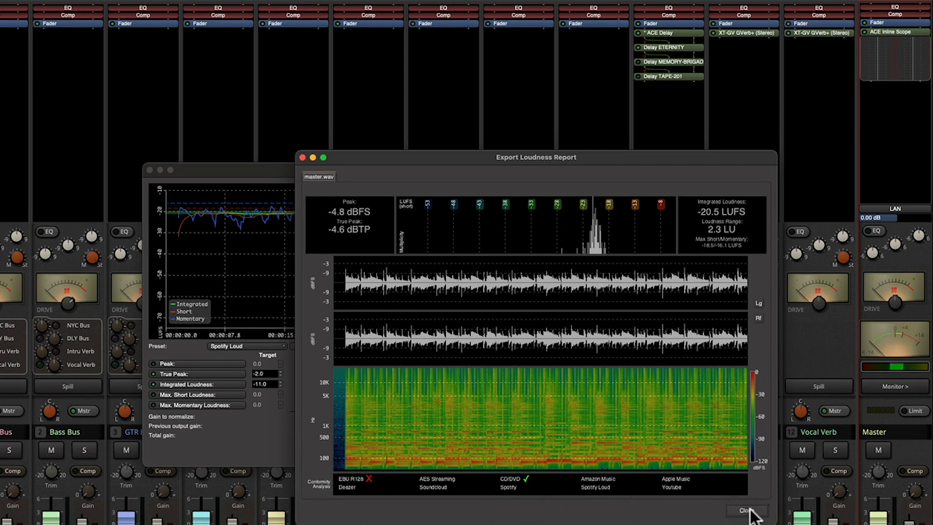
Step: Close the report and switch the normalizer preset to Spotify (-14 LUFS, -1 dBTP)
left_click(745, 510)
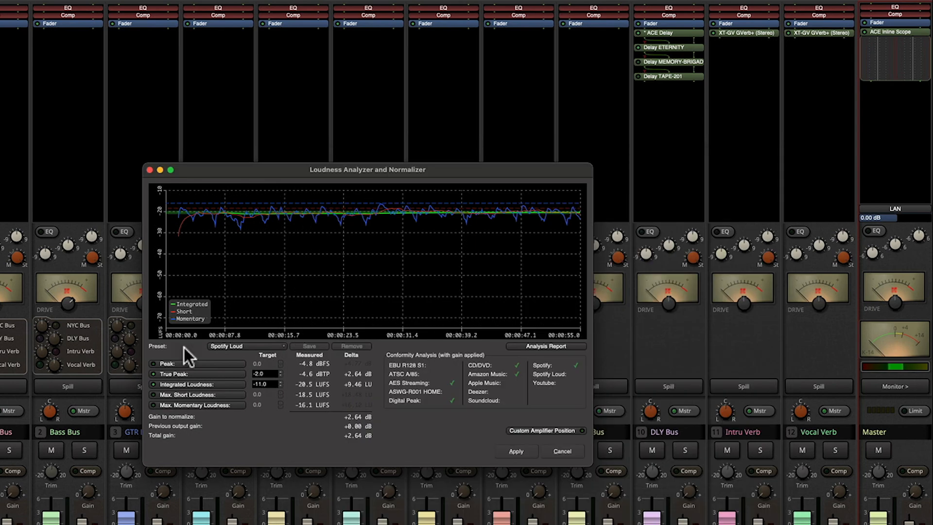
left_click(246, 346)
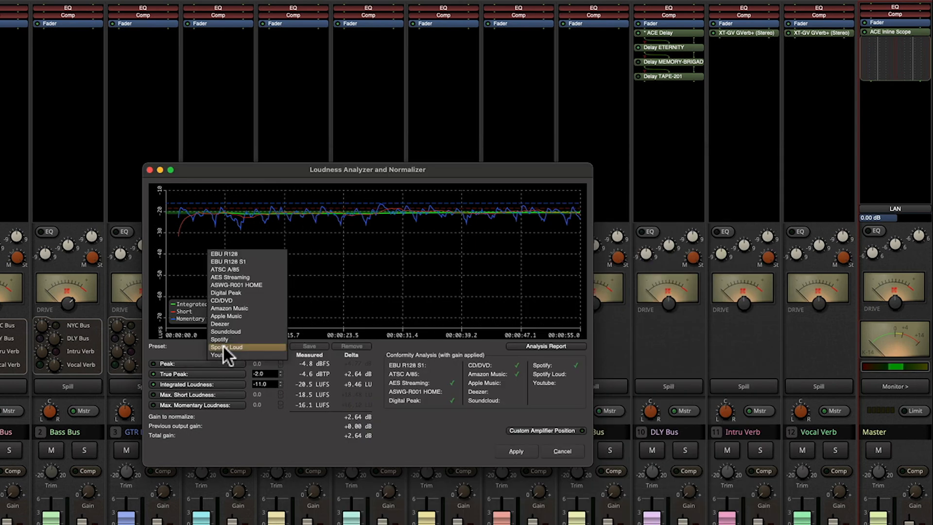
mouse_move(229, 316)
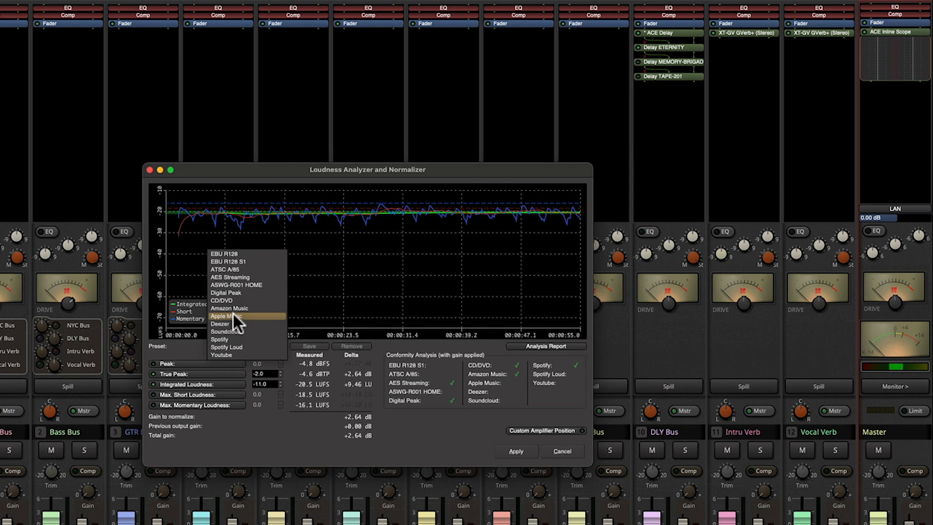
mouse_move(223, 301)
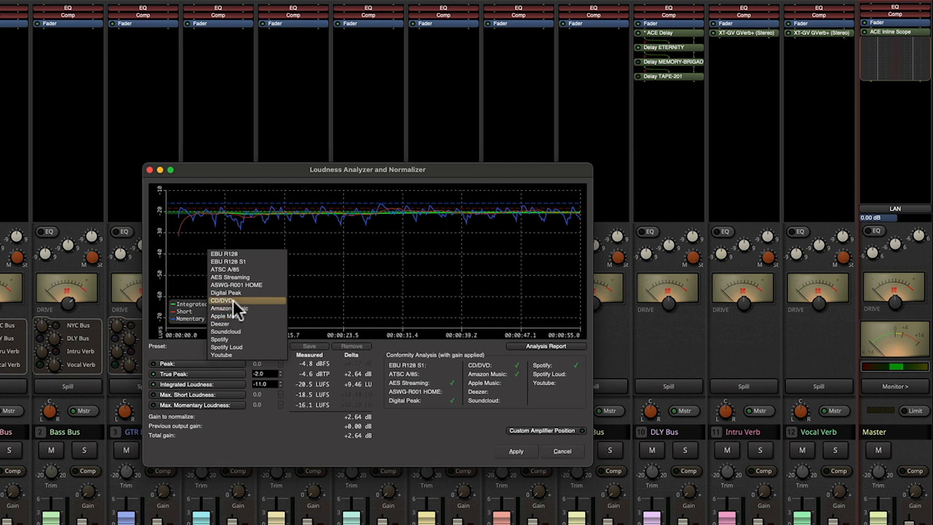
mouse_move(232, 308)
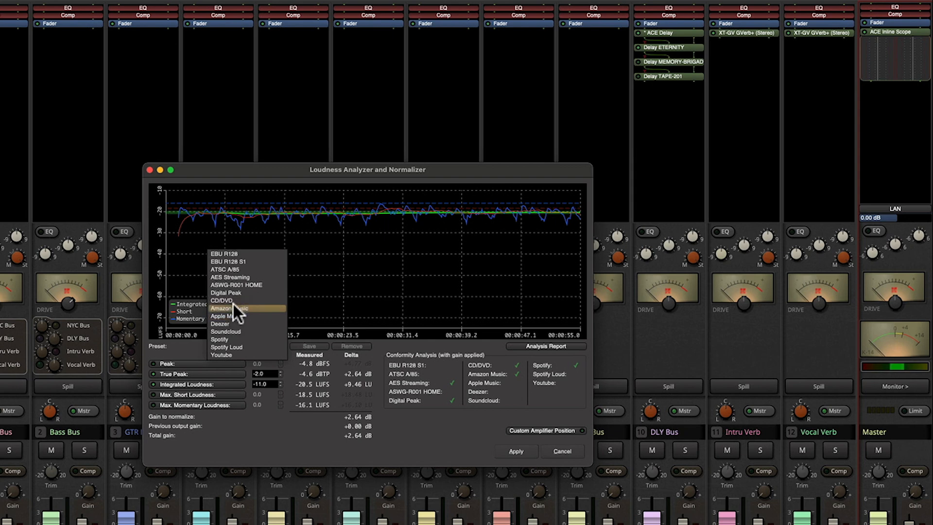
mouse_move(241, 346)
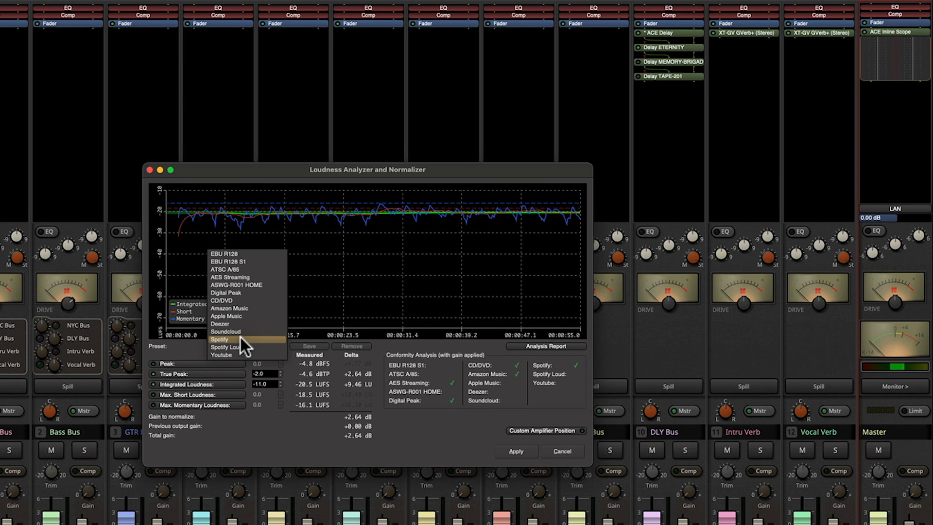
left_click(220, 339)
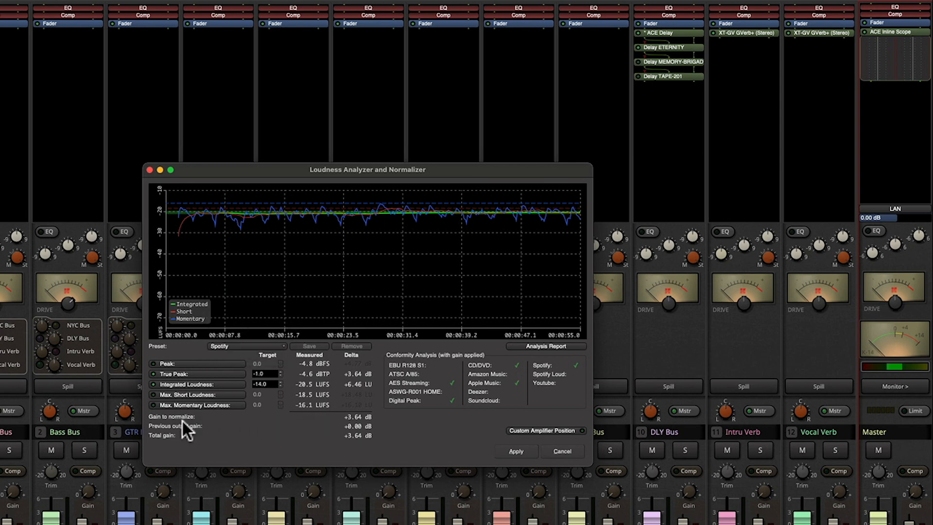
mouse_move(293, 430)
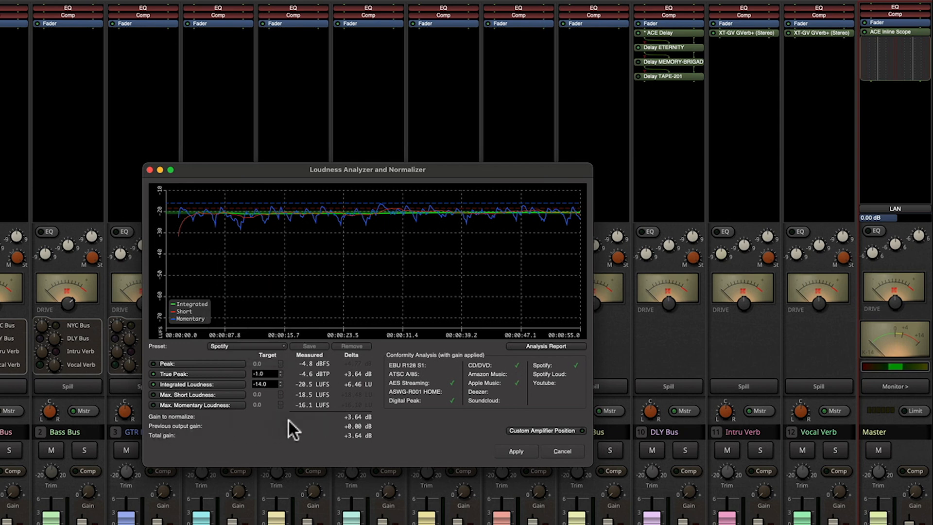
mouse_move(357, 429)
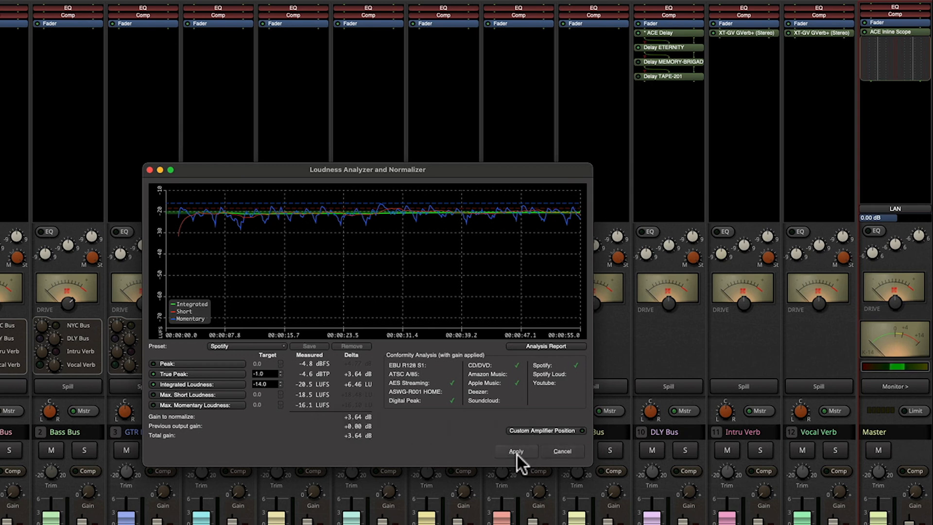
Step: Apply the +3.64 dB Spotify normalizing gain to the Master strip
left_click(515, 451)
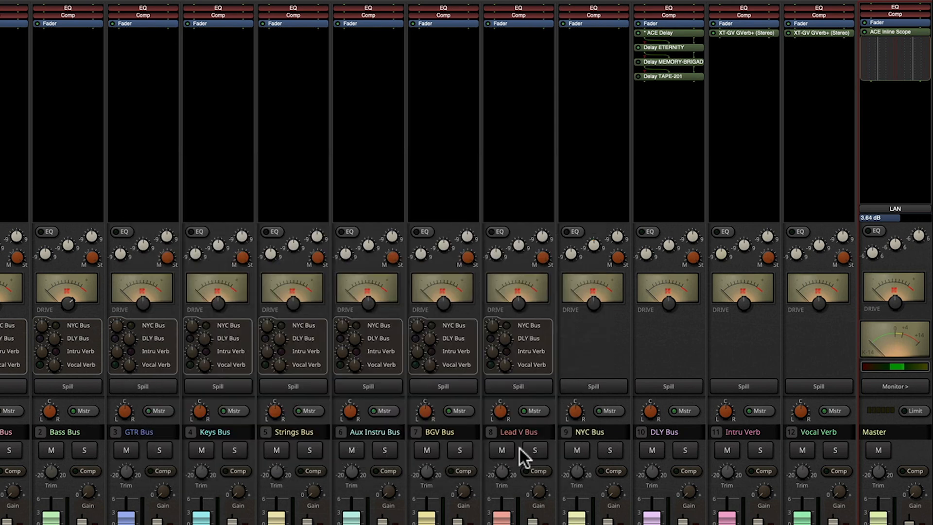
mouse_move(788, 333)
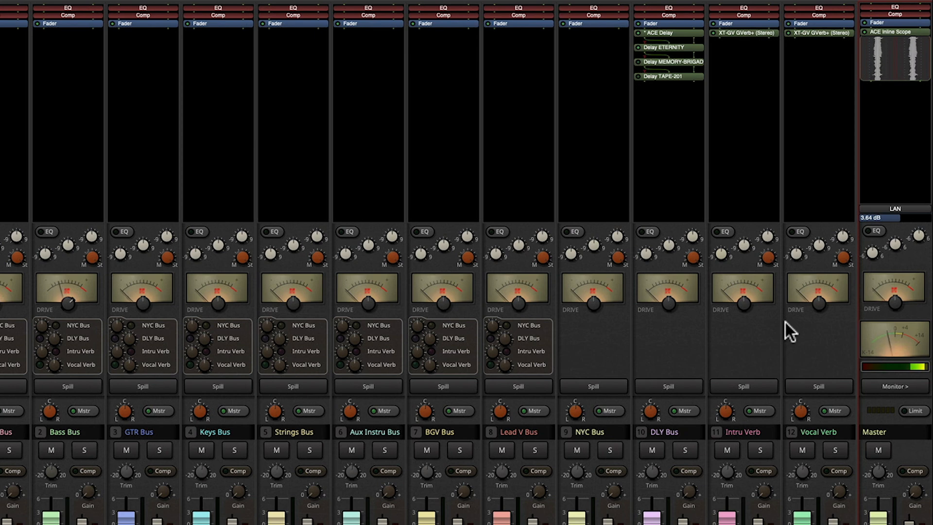
mouse_move(797, 357)
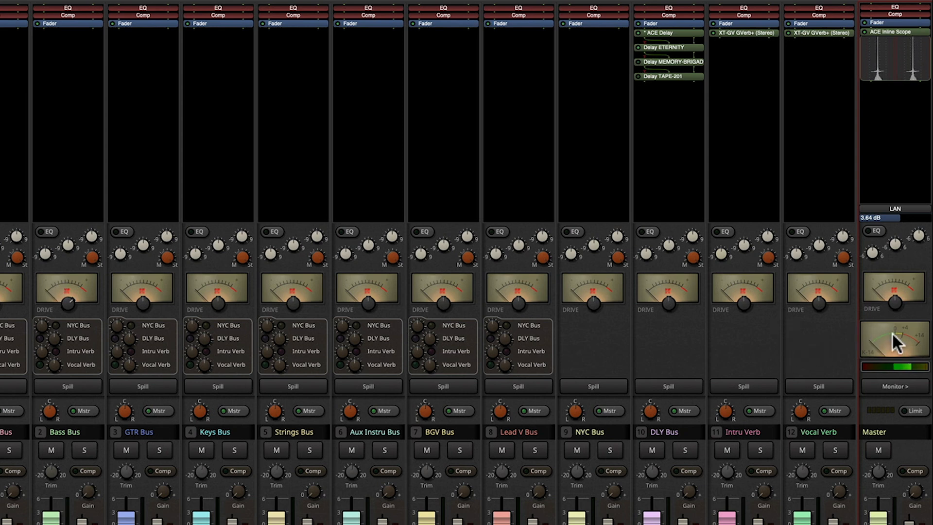
mouse_move(895, 342)
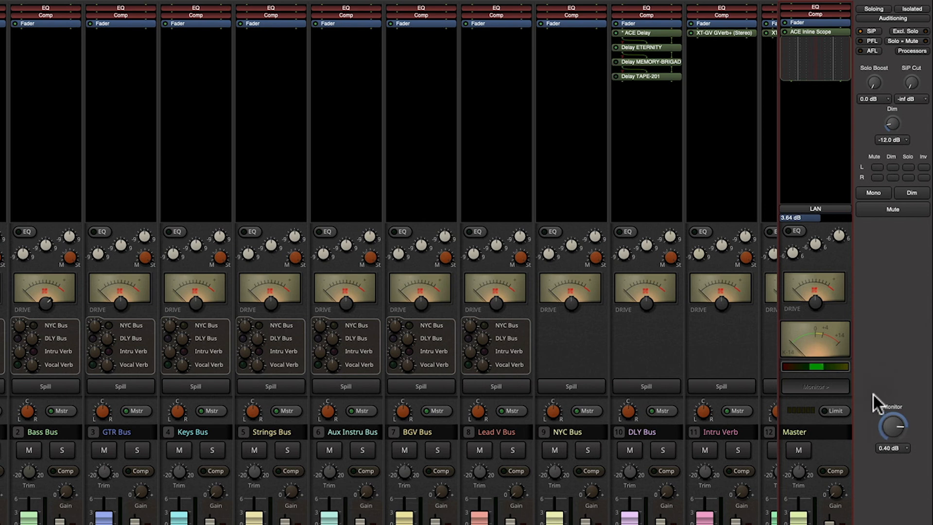
scroll("right", 3)
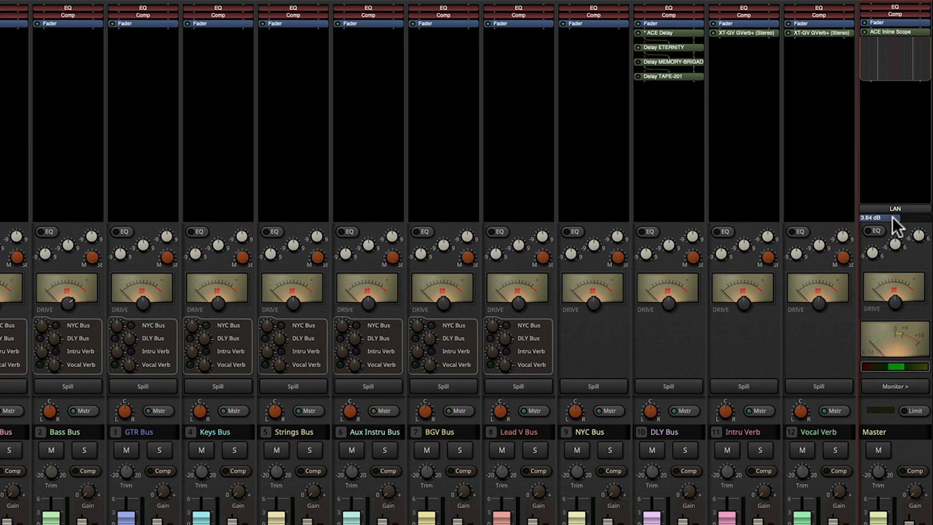
mouse_move(898, 232)
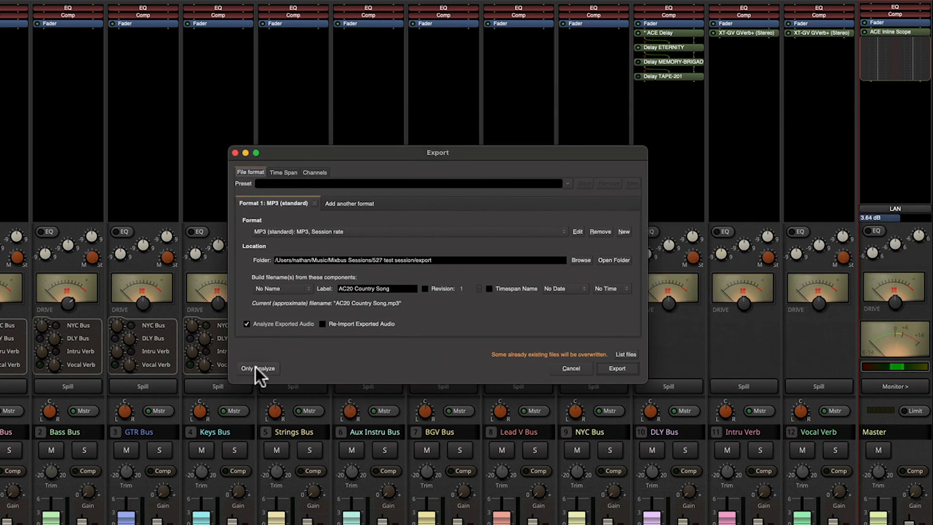
mouse_move(265, 360)
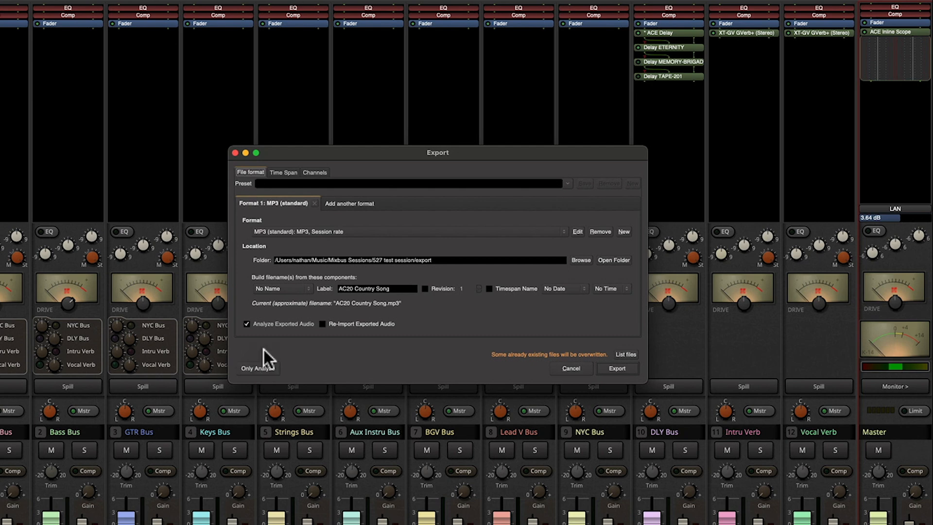
mouse_move(273, 363)
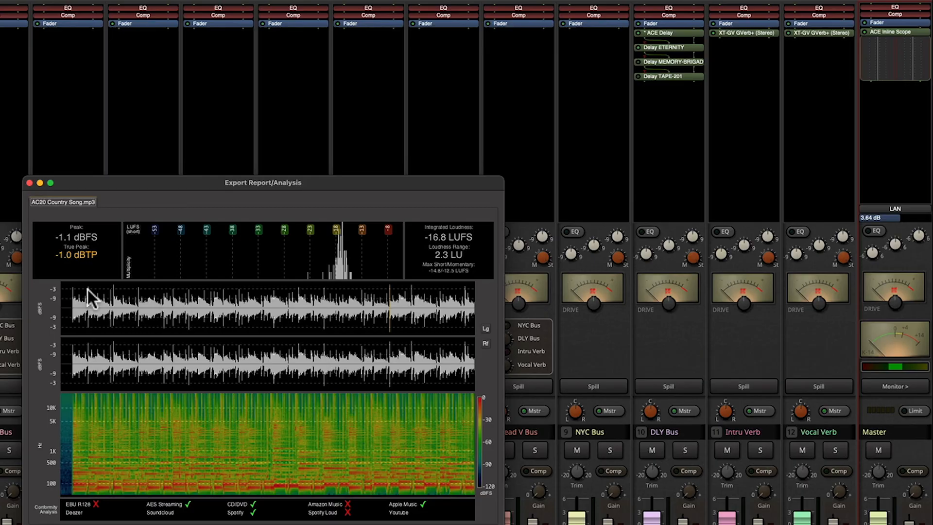
mouse_move(525, 288)
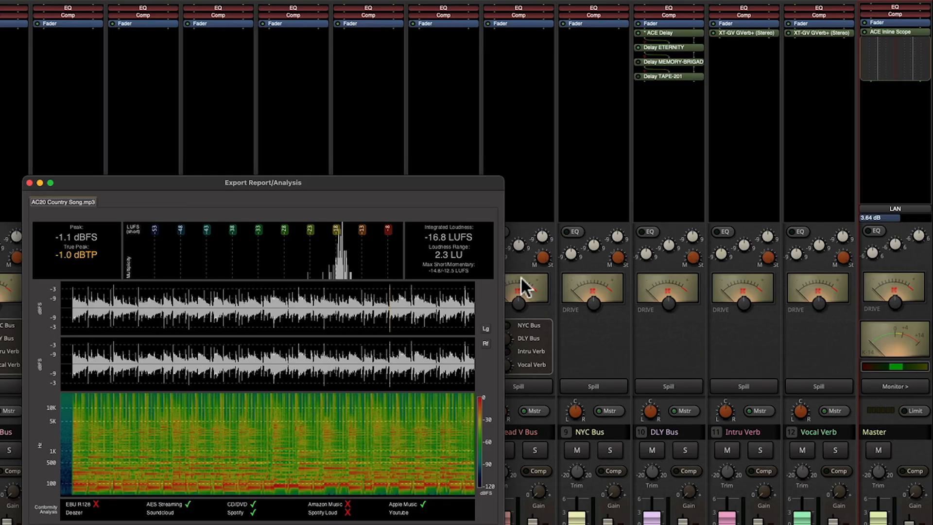
mouse_move(54, 256)
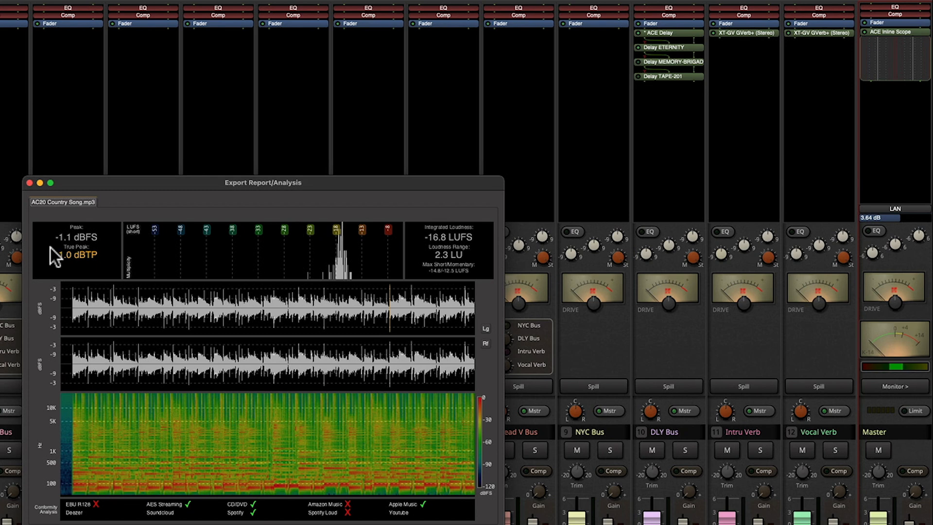
mouse_move(59, 247)
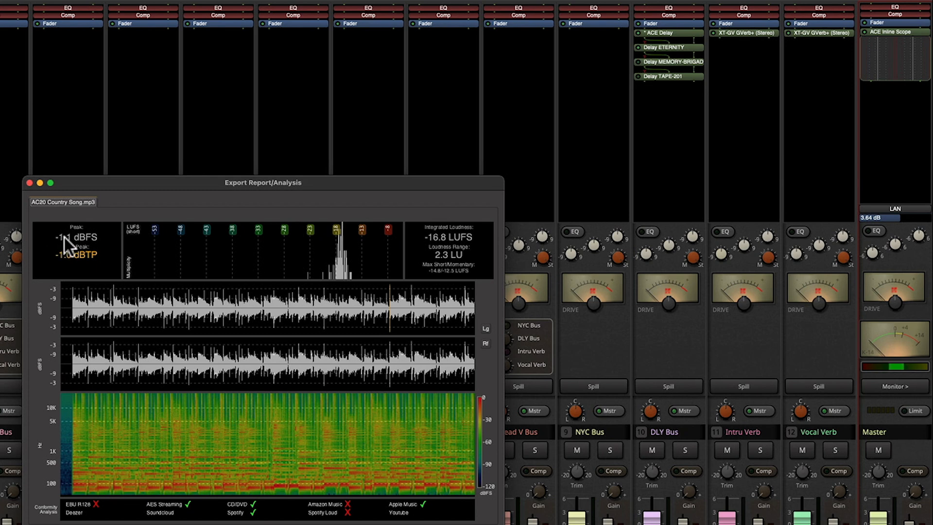
mouse_move(67, 246)
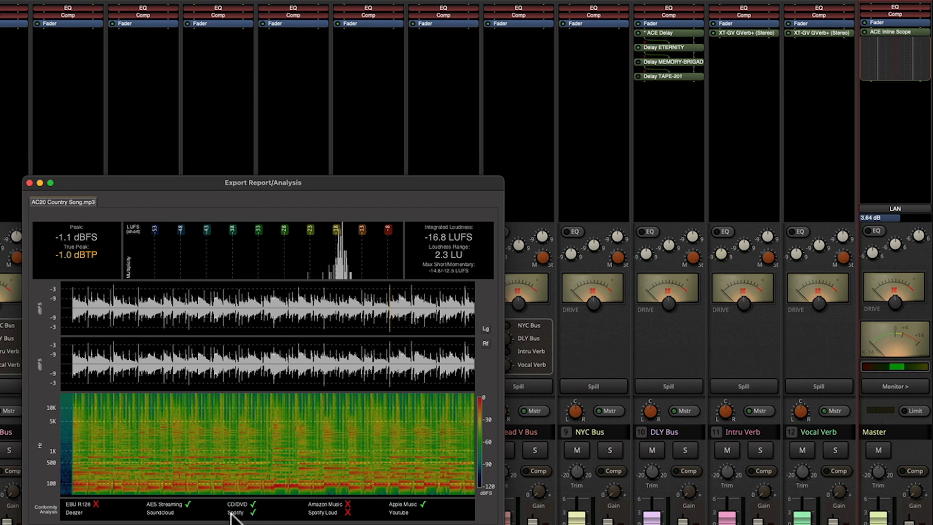
mouse_move(424, 513)
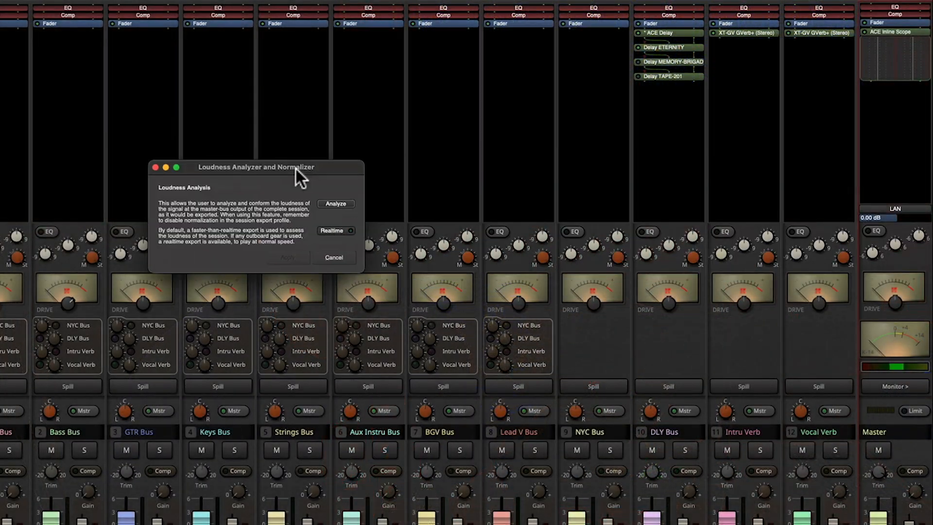
Step: Apply -12.86 dB normalization, analyze-only export the dynamic mix (-16.8 LUFS), close report
left_click(335, 203)
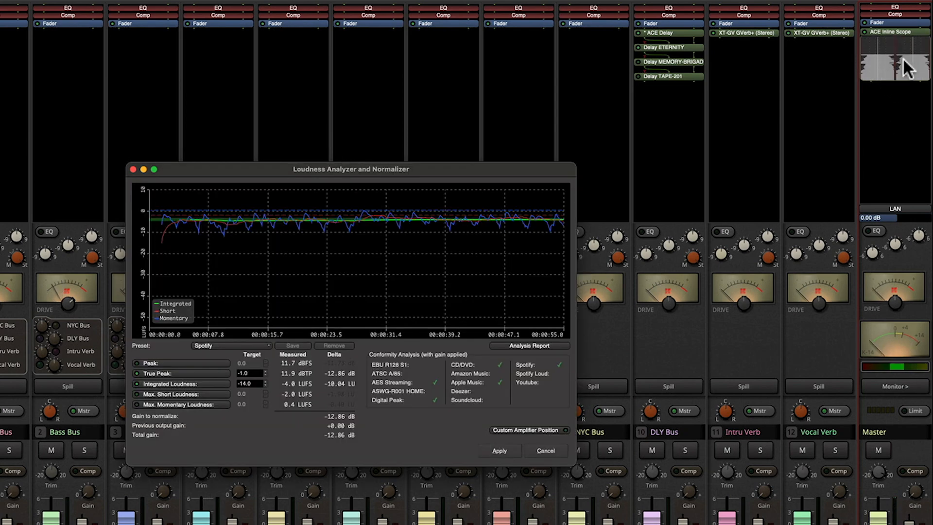
mouse_move(130, 247)
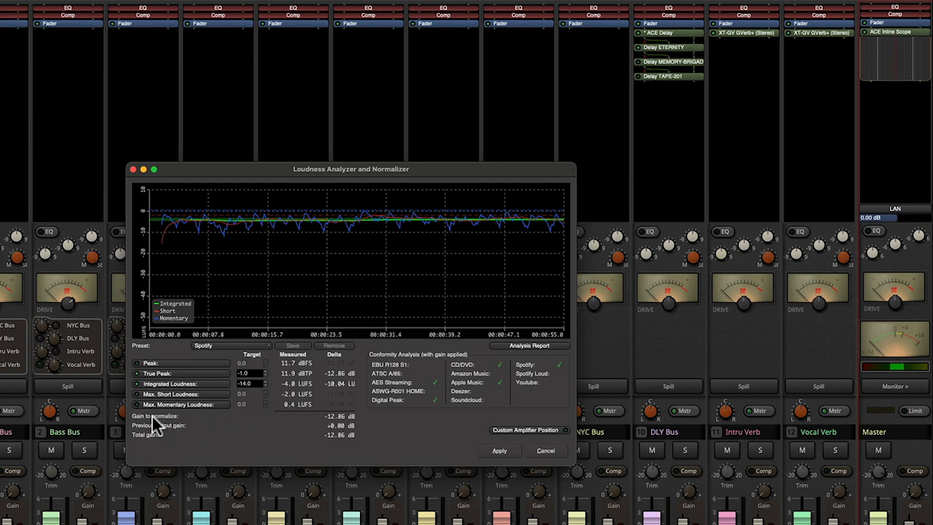
mouse_move(249, 435)
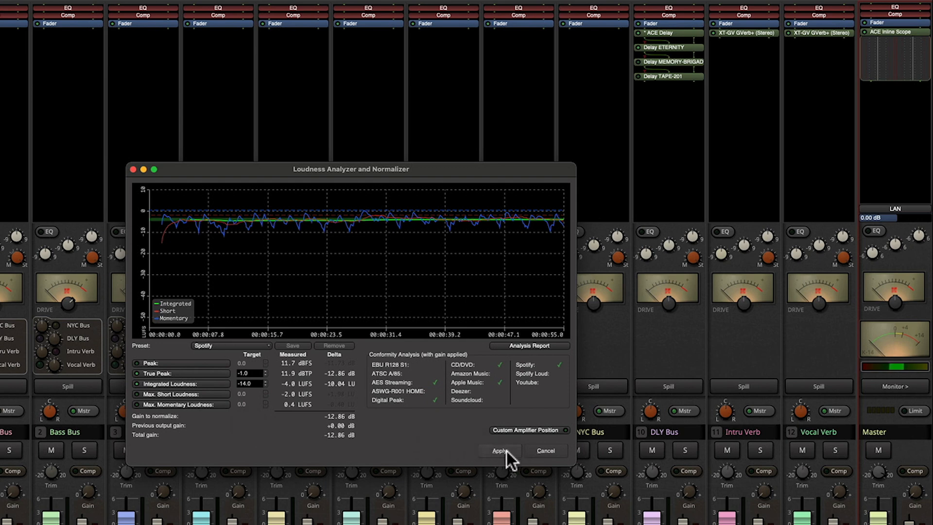
left_click(499, 450)
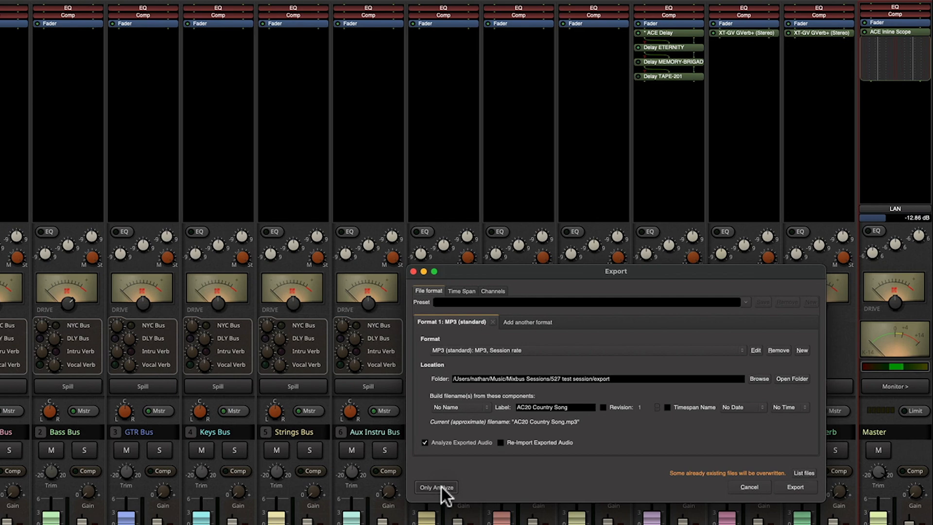
left_click(435, 487)
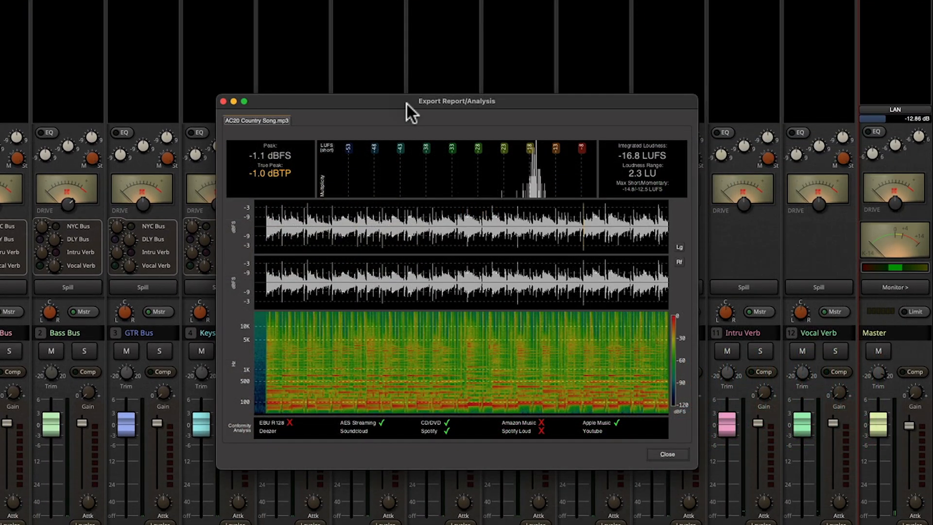
mouse_move(427, 109)
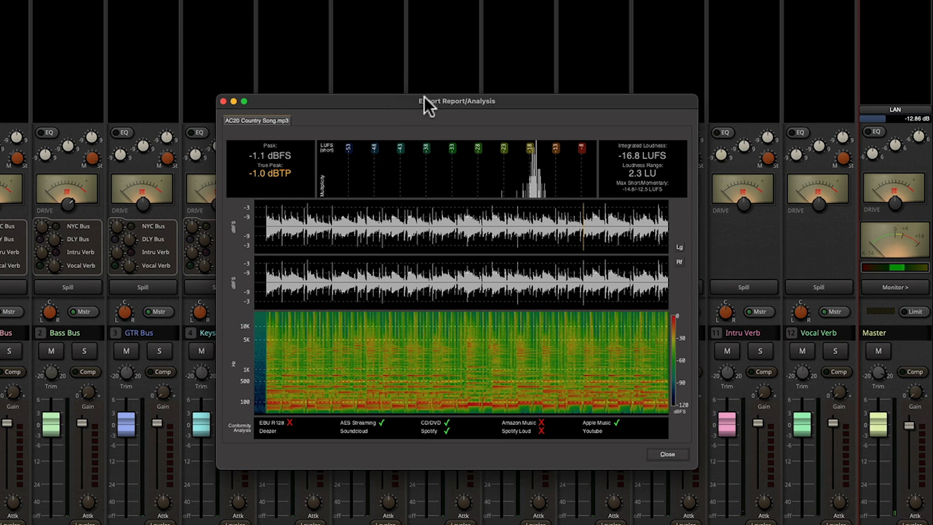
mouse_move(500, 116)
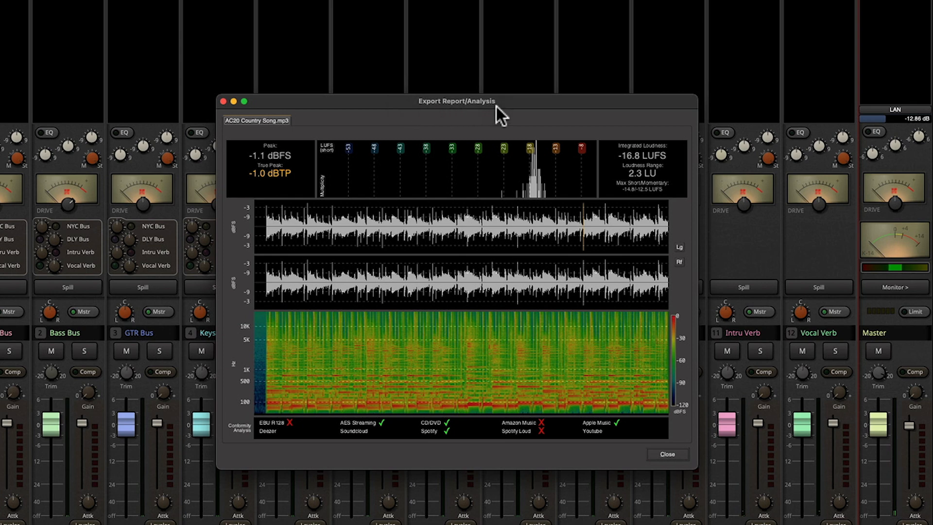
mouse_move(635, 413)
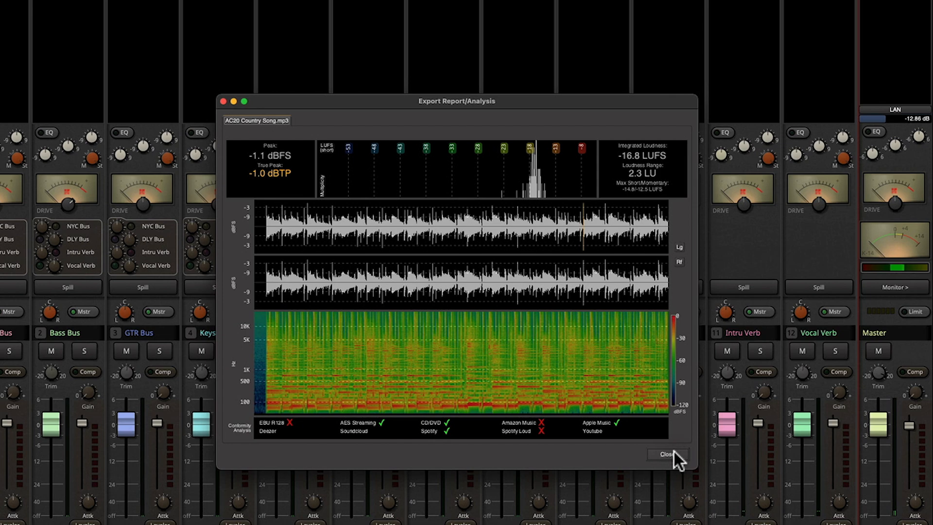
left_click(667, 453)
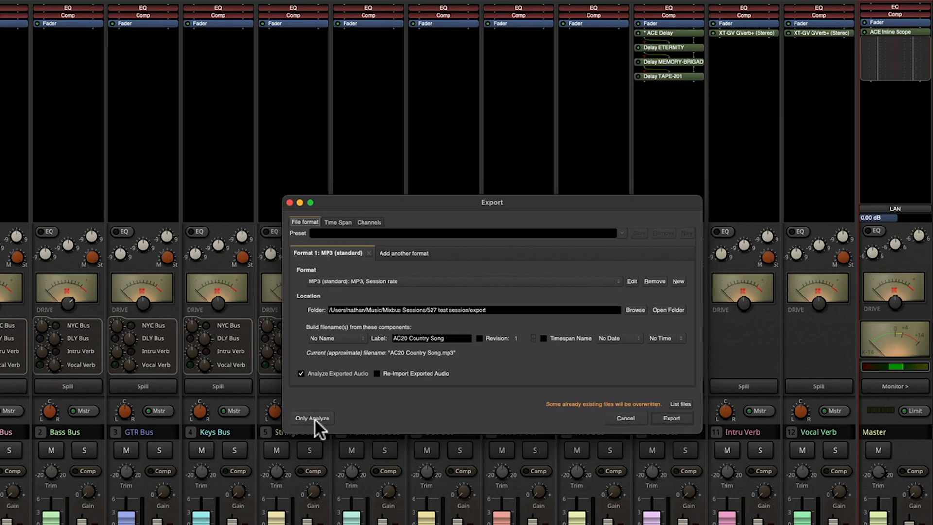
Step: Analyze-only export the squashed master (-6.9 LUFS, 0.2 dBTP), then close the report
left_click(312, 418)
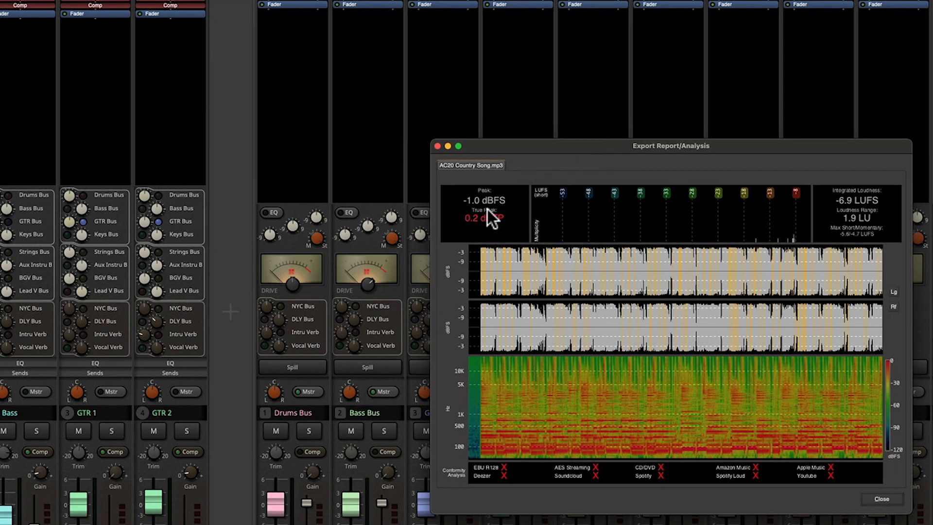
mouse_move(875, 217)
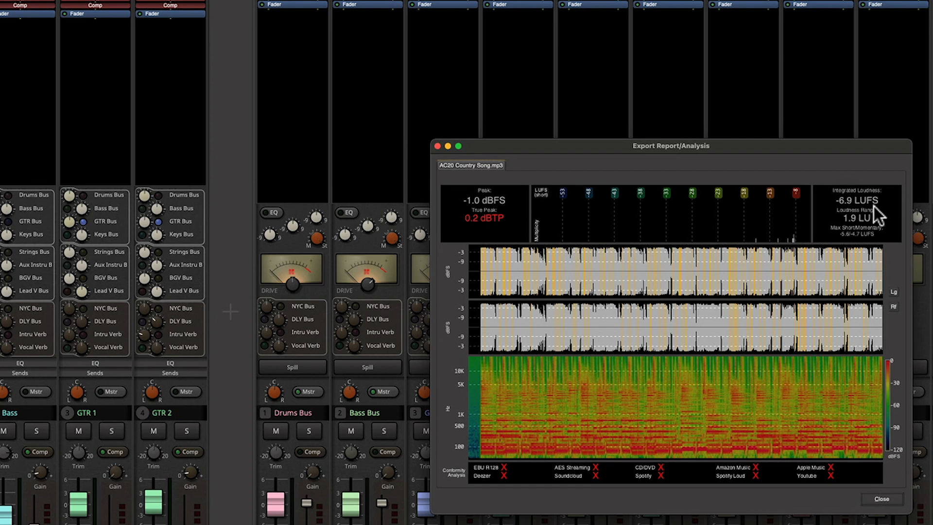
mouse_move(852, 219)
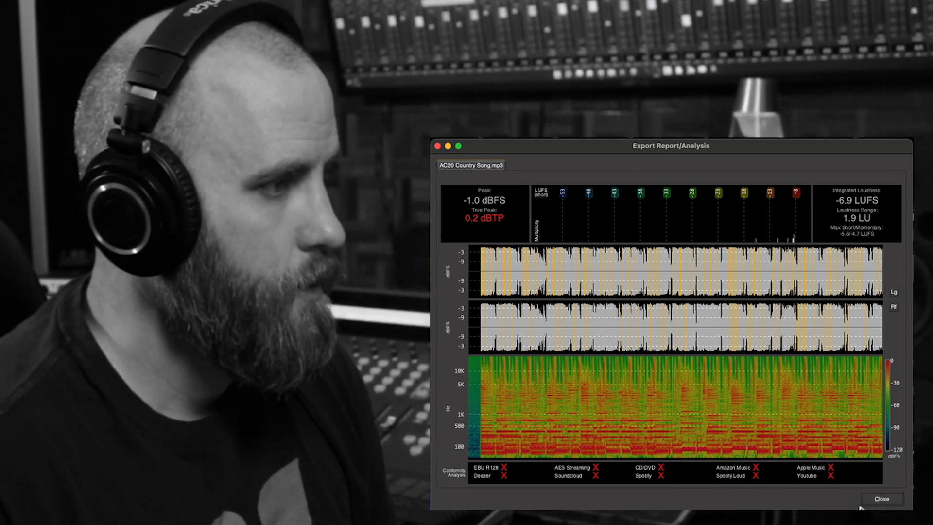
left_click(881, 498)
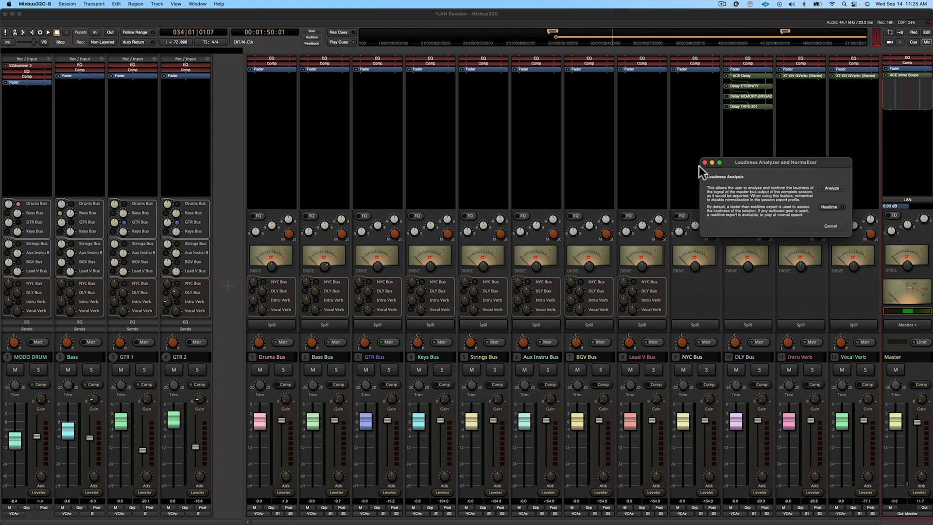
Step: Apply -7.18 dB Spotify normalization and analyze-only export at -14.0 LUFS
left_click(831, 188)
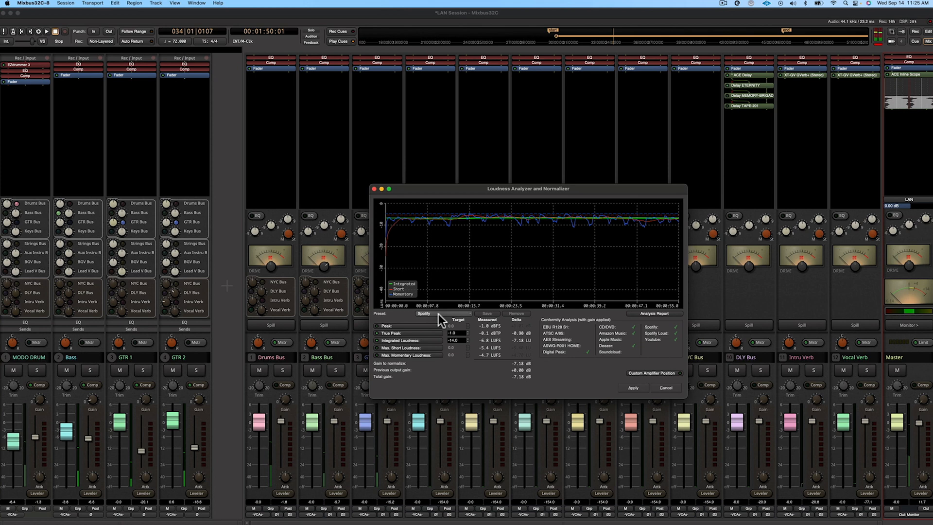
left_click(424, 314)
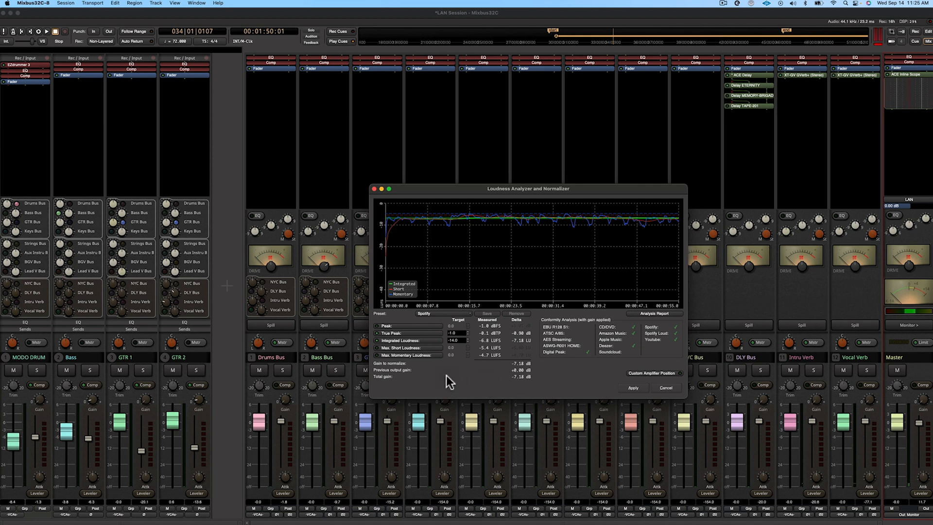
mouse_move(381, 373)
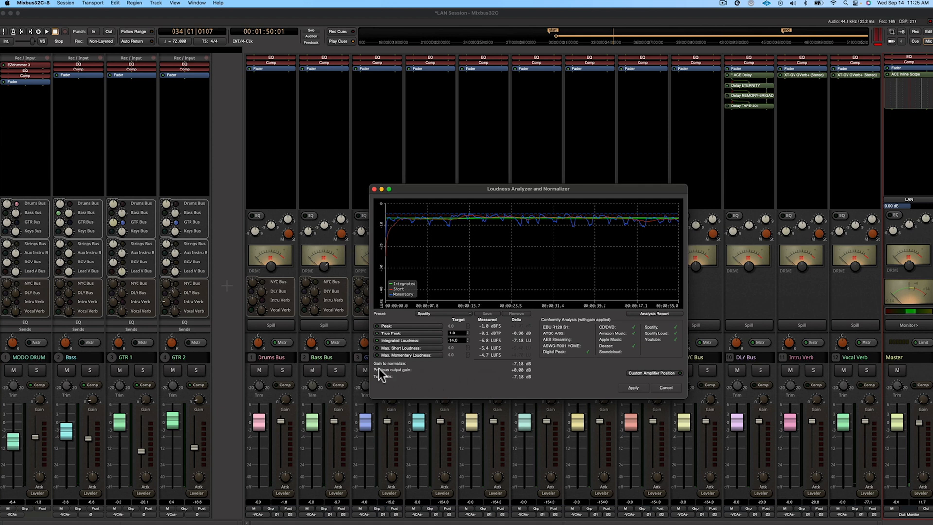
mouse_move(655, 387)
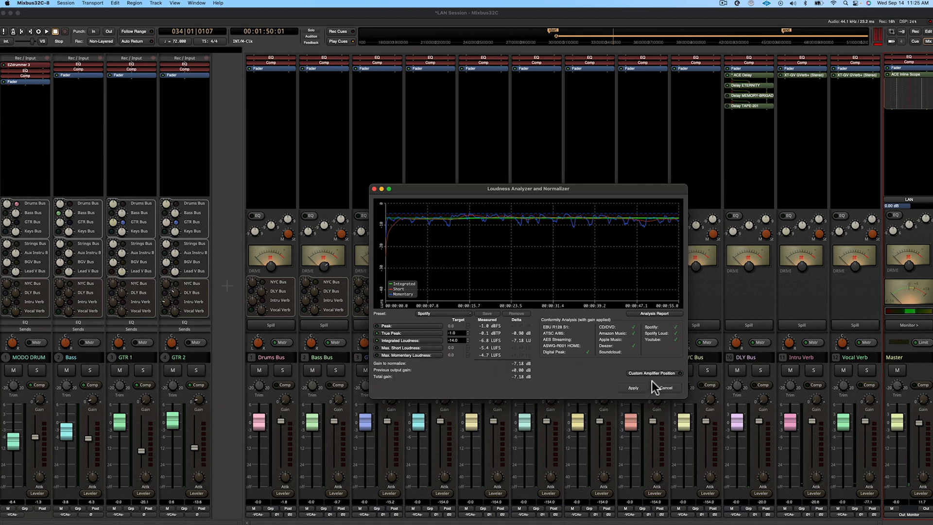
left_click(664, 387)
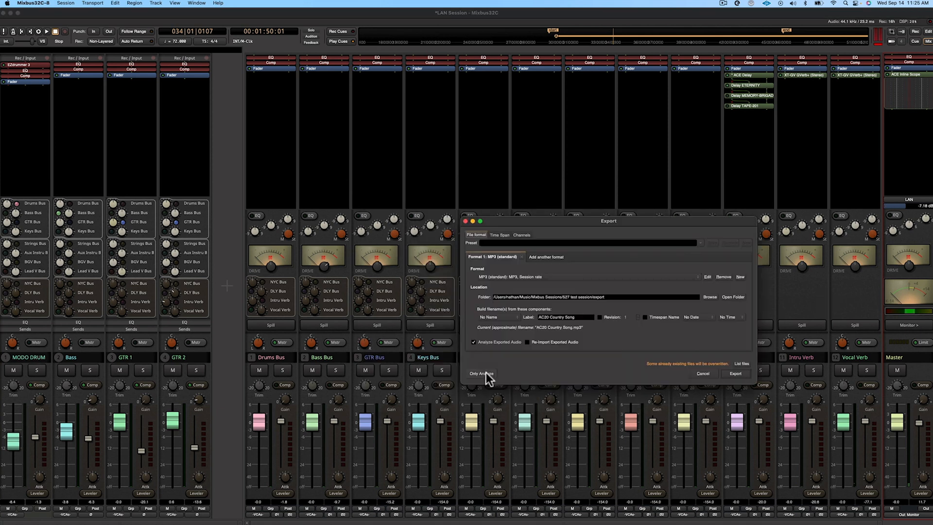
left_click(480, 374)
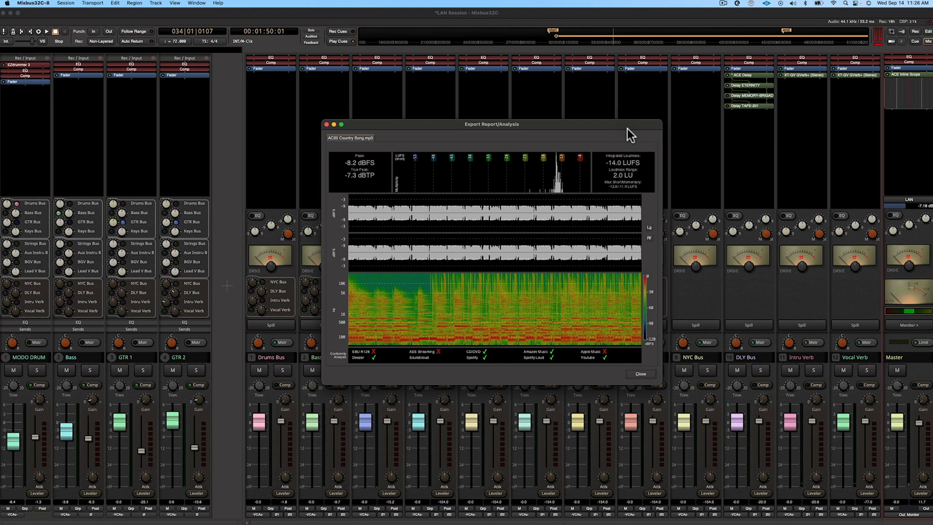
mouse_move(384, 212)
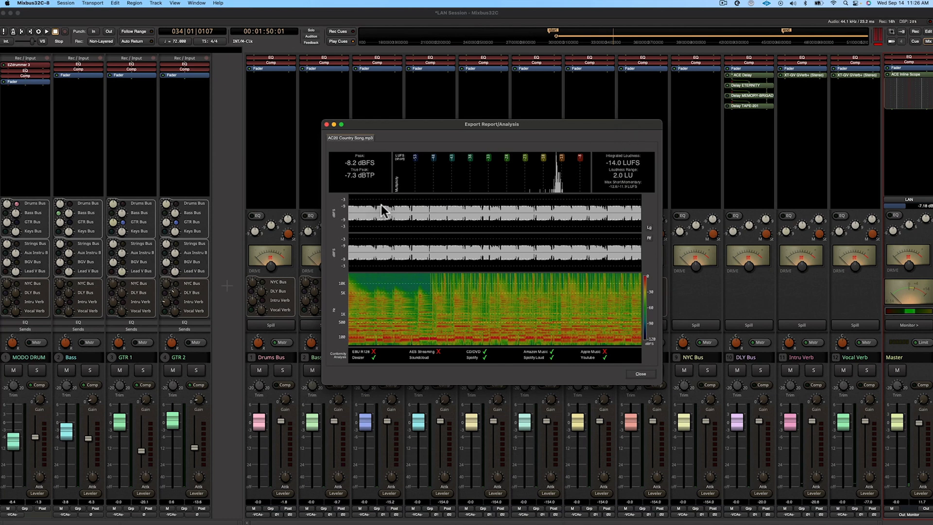
mouse_move(432, 210)
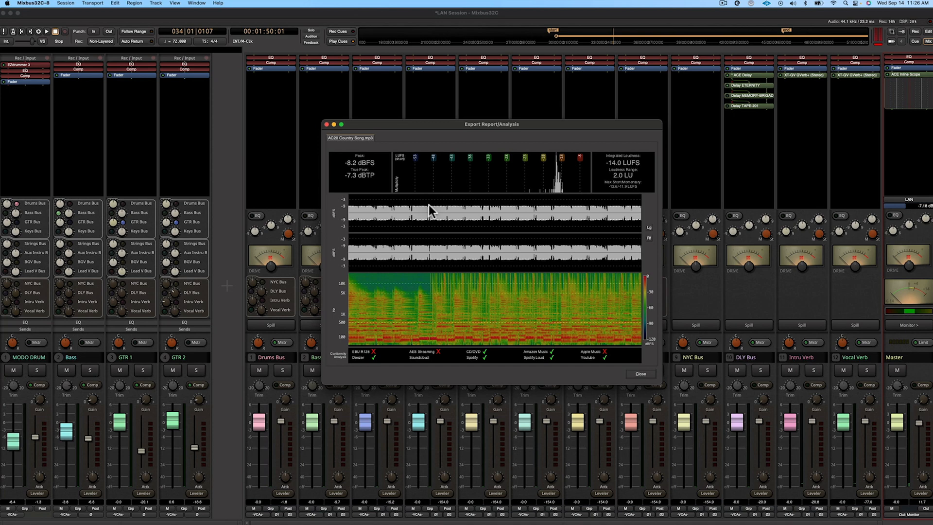
left_click(640, 374)
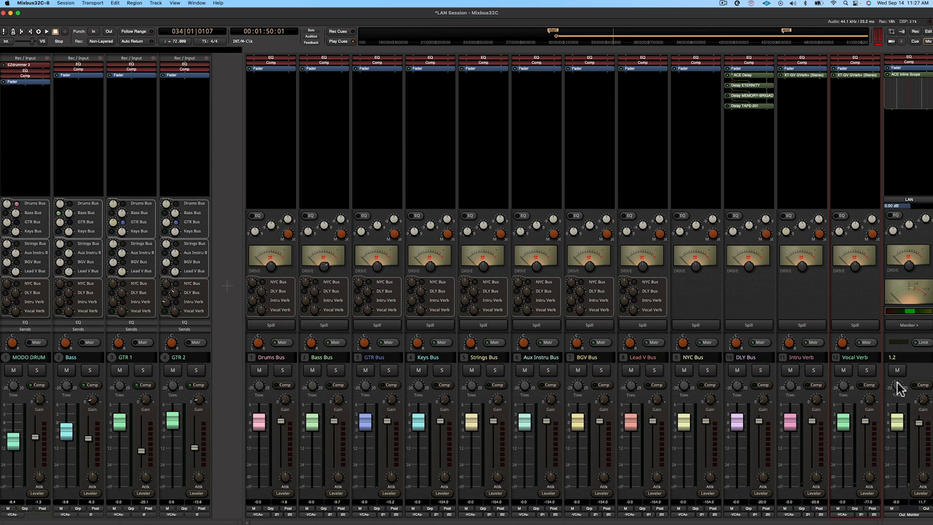
mouse_move(914, 293)
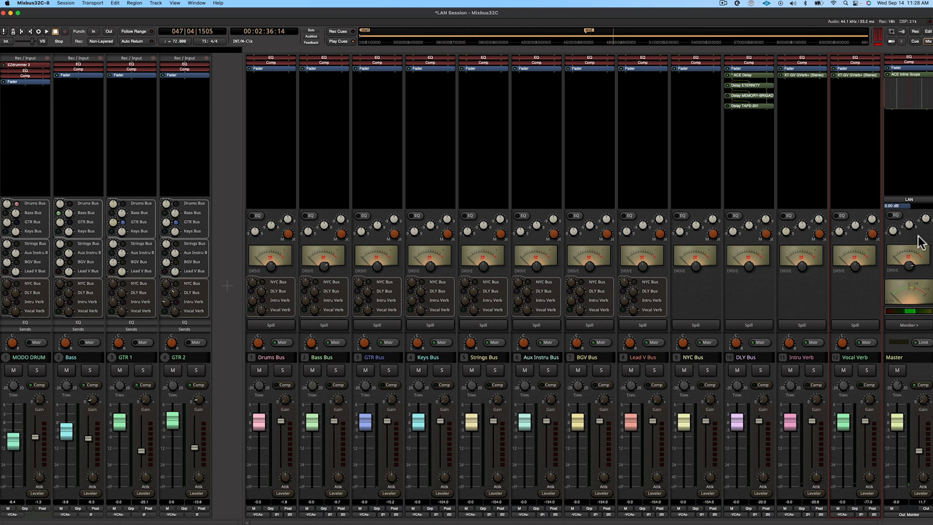
mouse_move(915, 205)
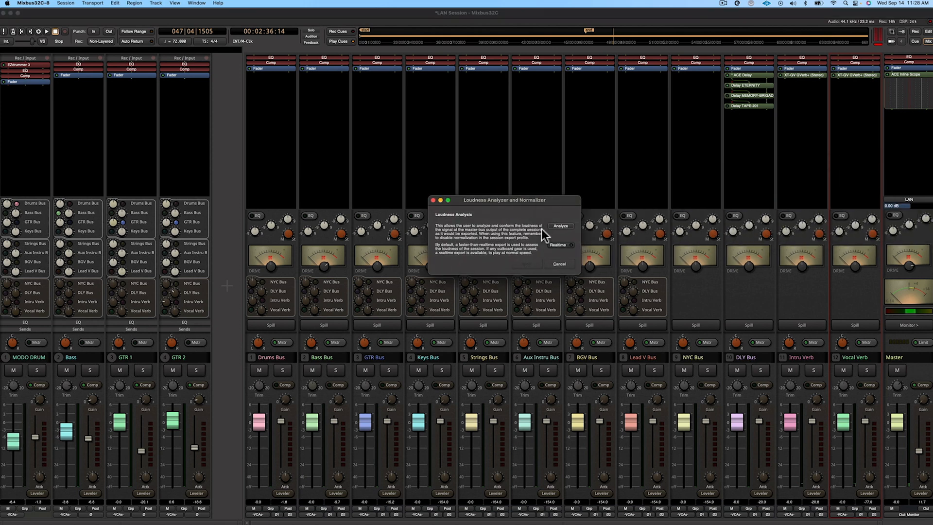
Step: Normalize the dynamic master and analyze-only export it (-15.3 LUFS, -2.5 dBTP)
left_click(559, 225)
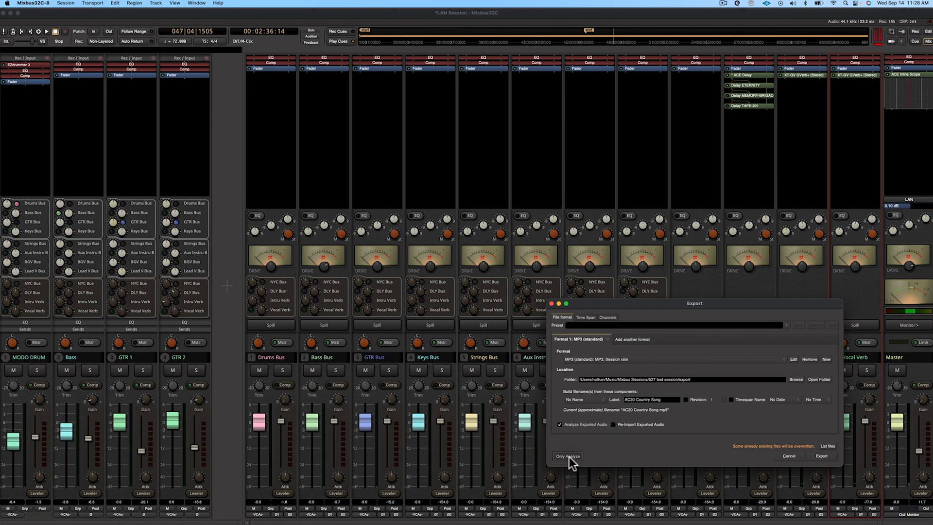
left_click(567, 456)
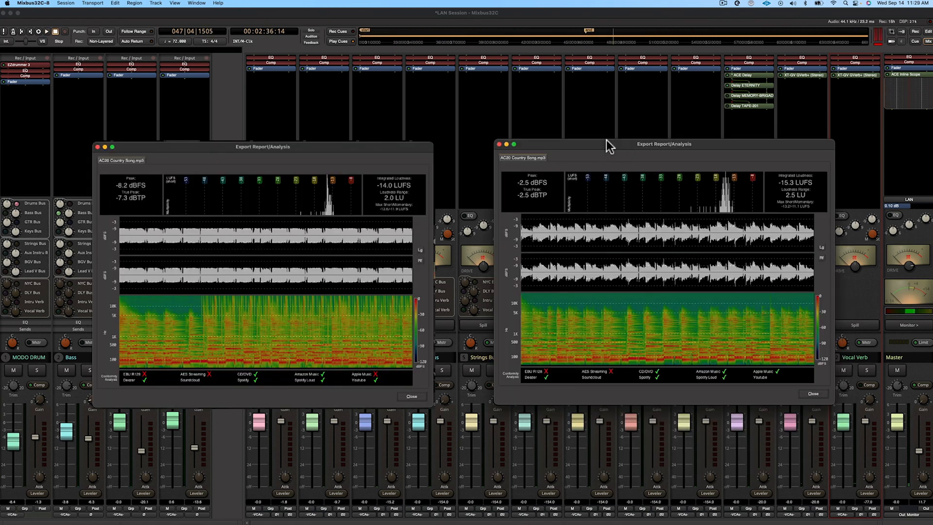
mouse_move(606, 146)
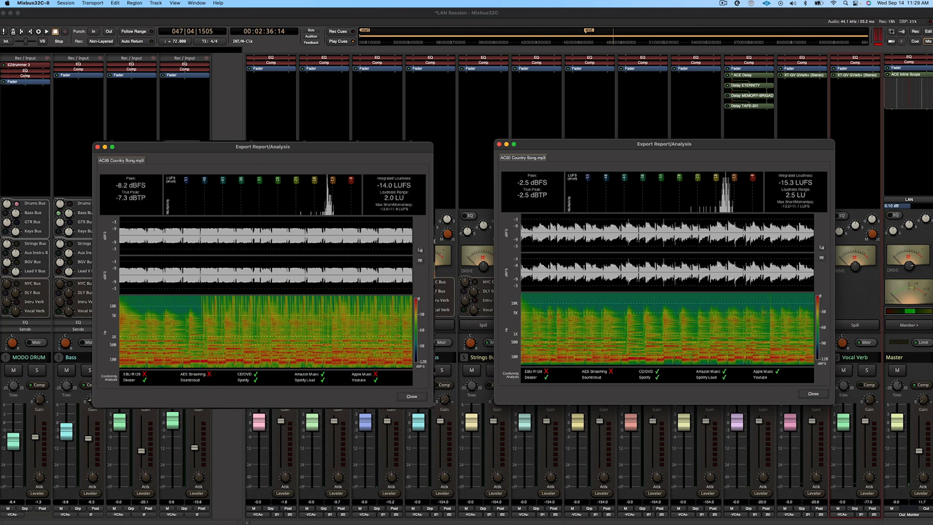
mouse_move(649, 241)
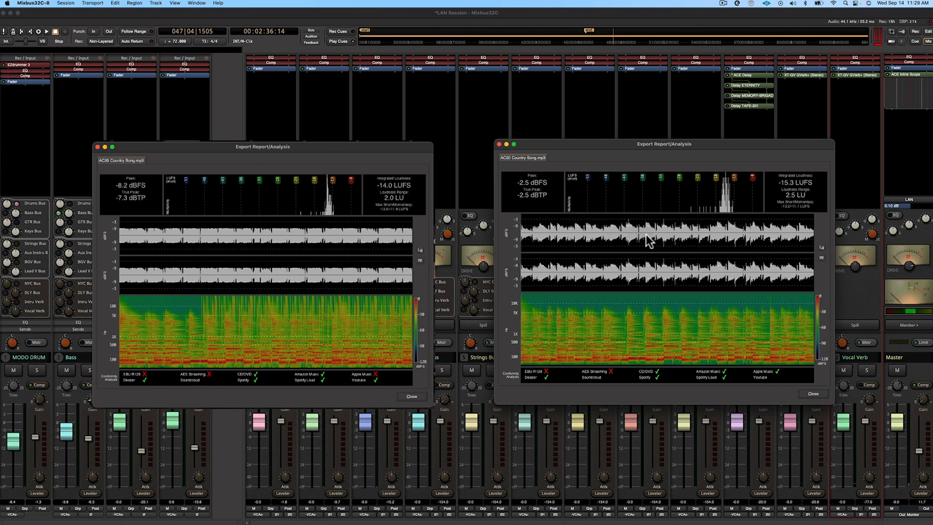